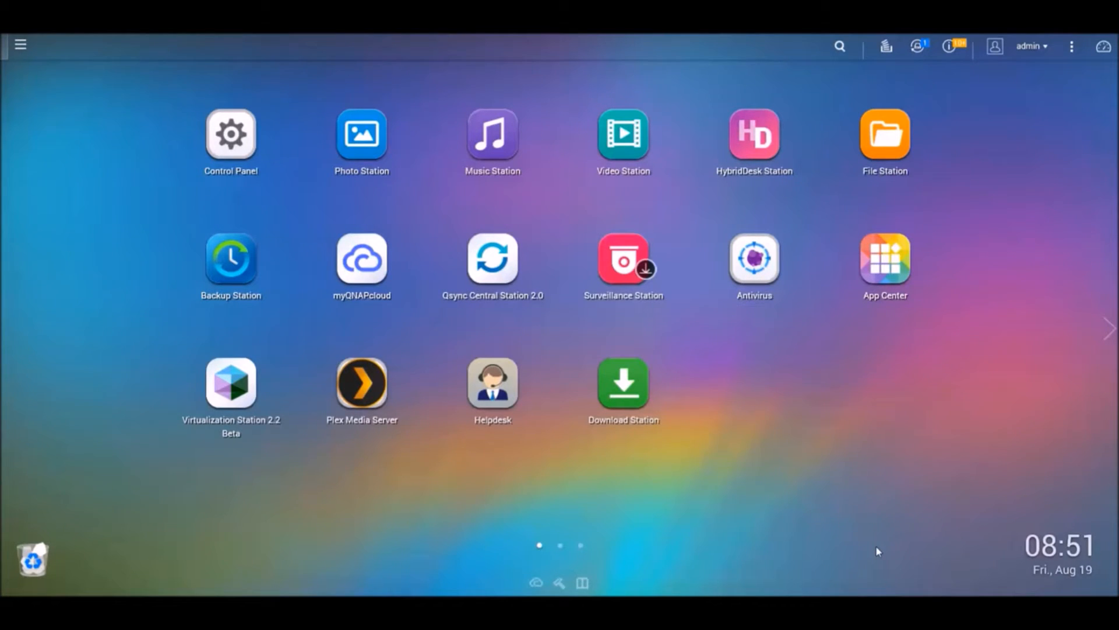
{"action": "mouse_move", "coordinate": [879, 550]}
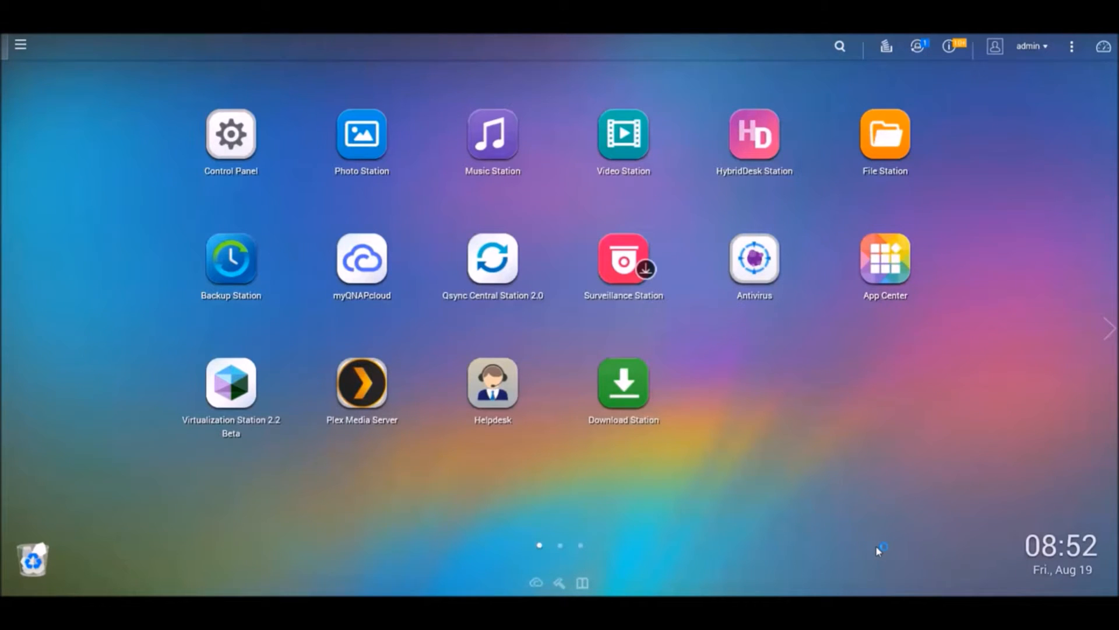
{"action": "mouse_move", "coordinate": [878, 544]}
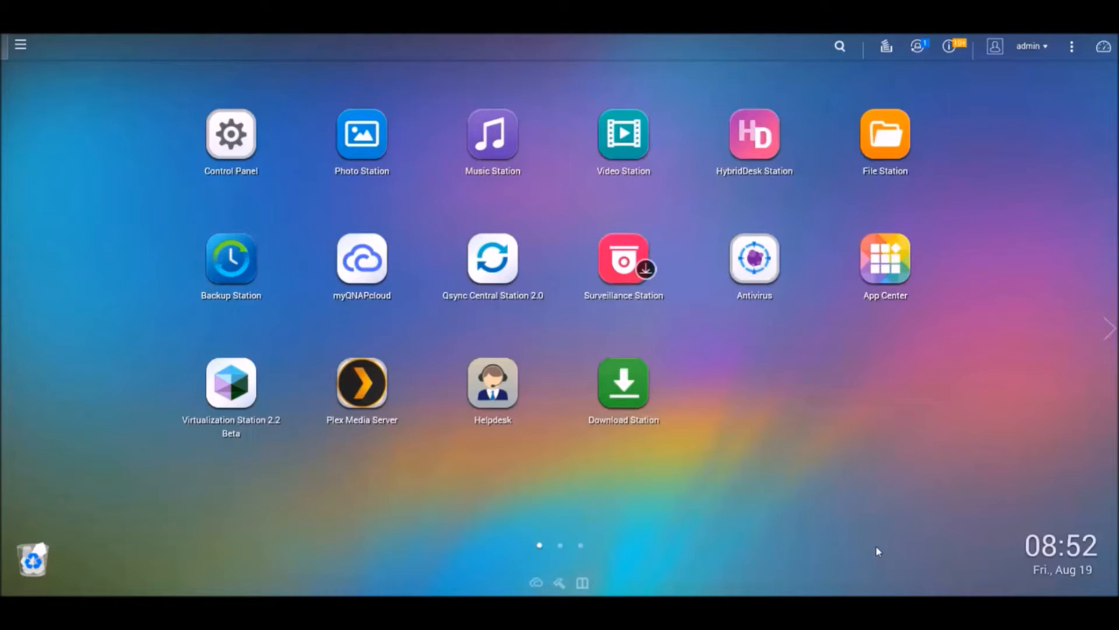
{"action": "mouse_move", "coordinate": [884, 257]}
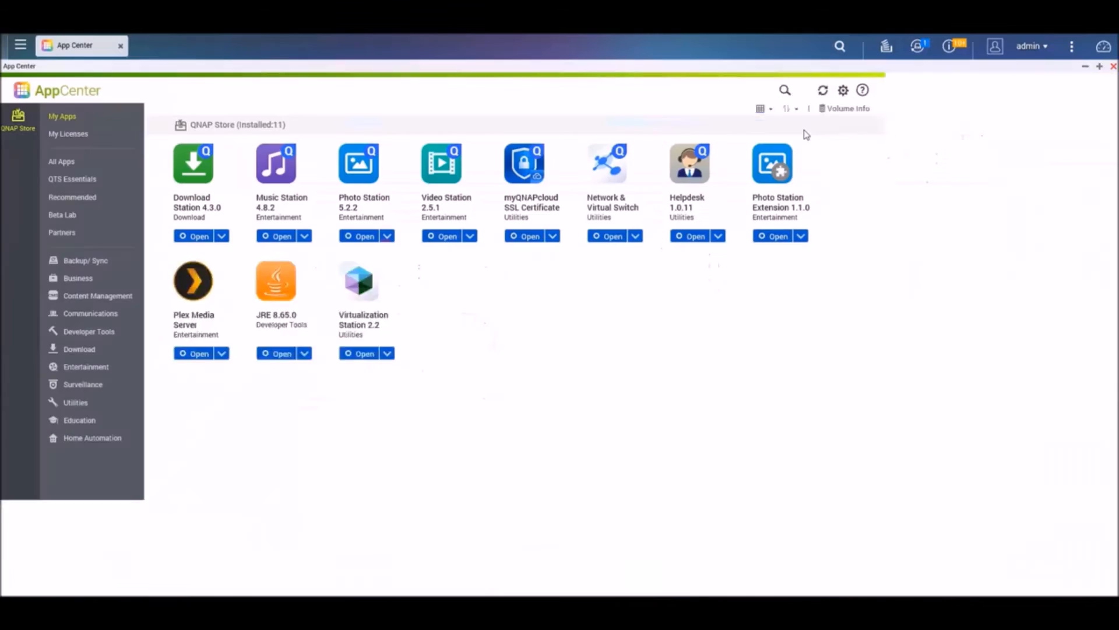
- Install Emby 3.0.5985.0 from App Center's Entertainment category and launch it
{"action": "left_click", "coordinate": [86, 366]}
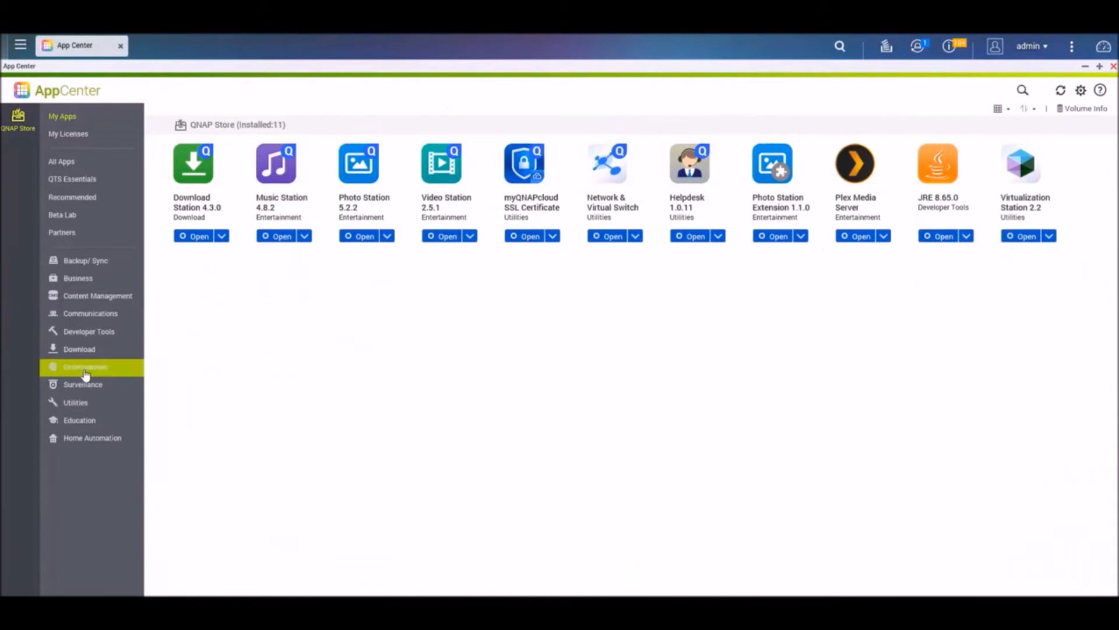
{"action": "left_click", "coordinate": [86, 366]}
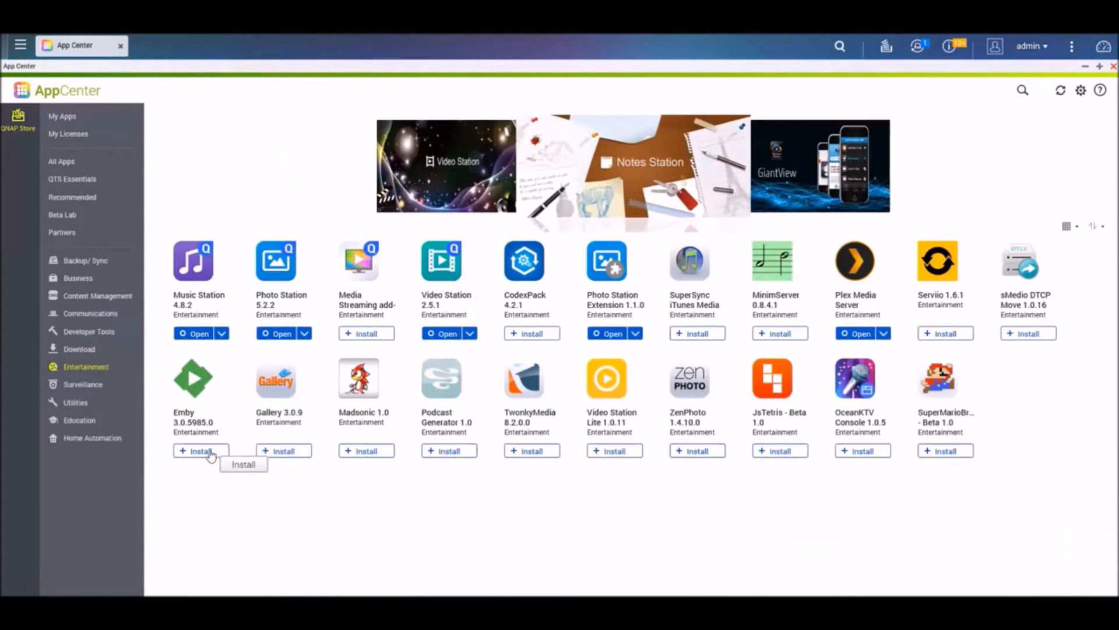
{"action": "left_click", "coordinate": [200, 450]}
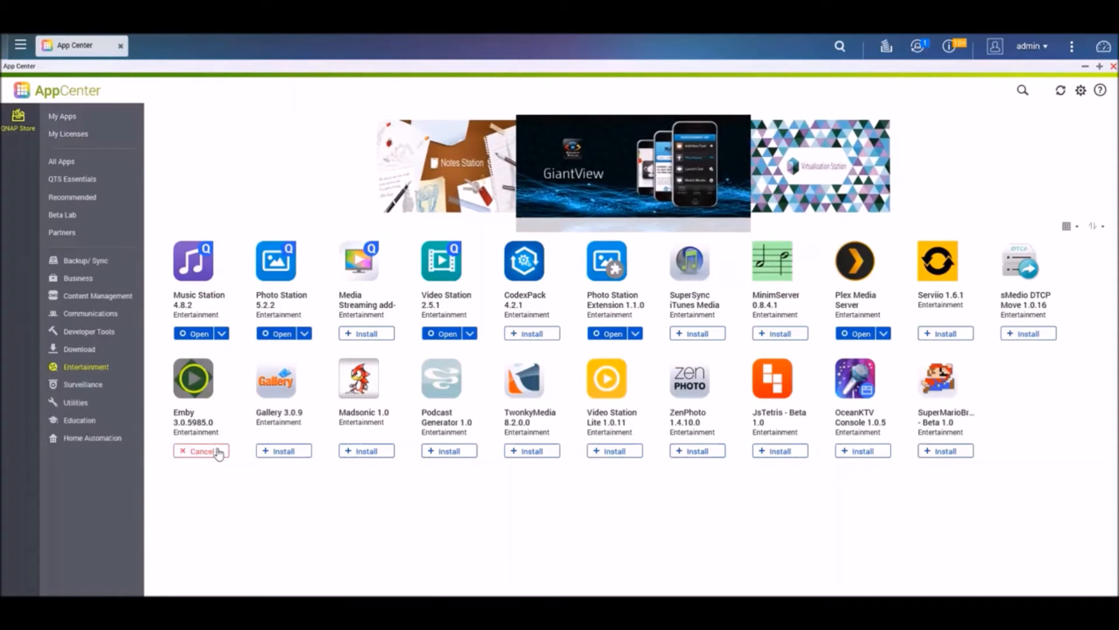
{"action": "left_click", "coordinate": [202, 451]}
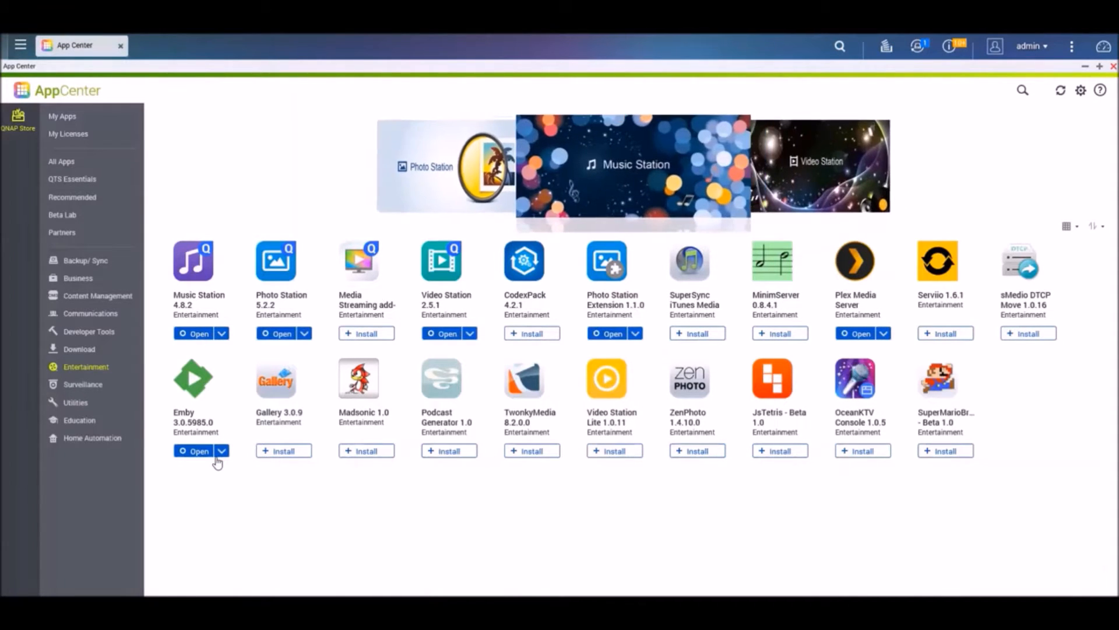
{"action": "left_click", "coordinate": [193, 450]}
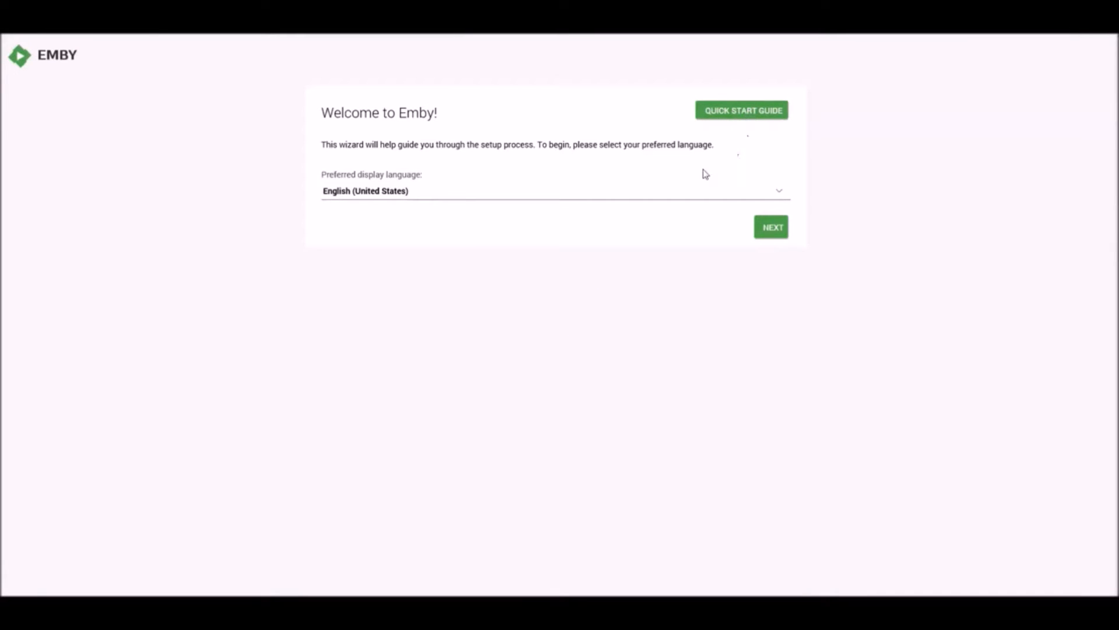
{"action": "mouse_move", "coordinate": [712, 198]}
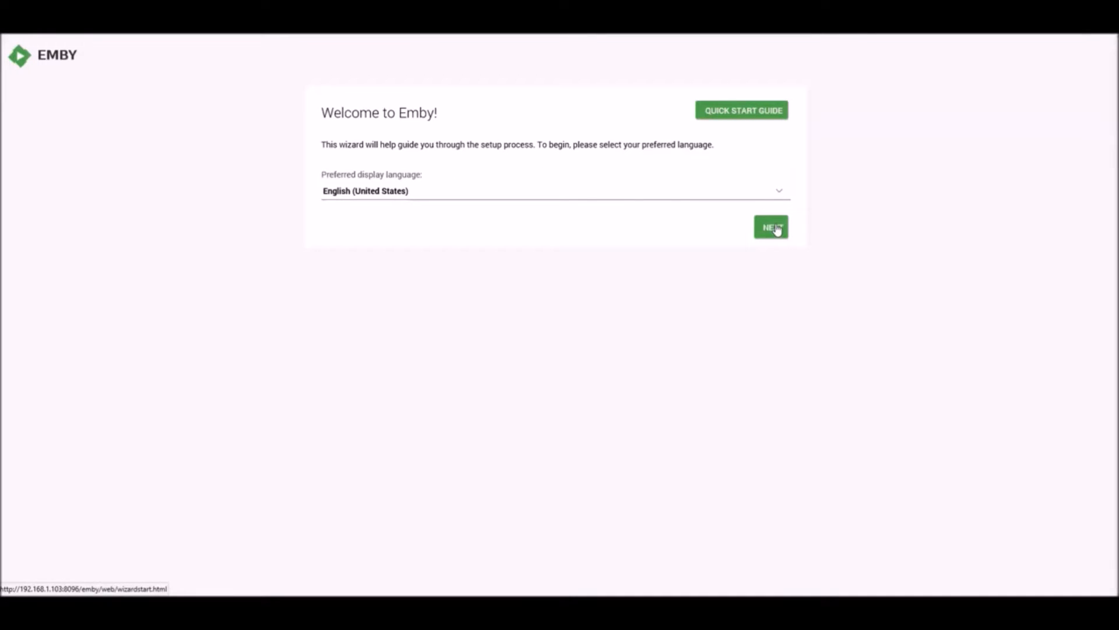
- Keep English as the display language and 'admin' as the first user name
{"action": "left_click", "coordinate": [771, 227]}
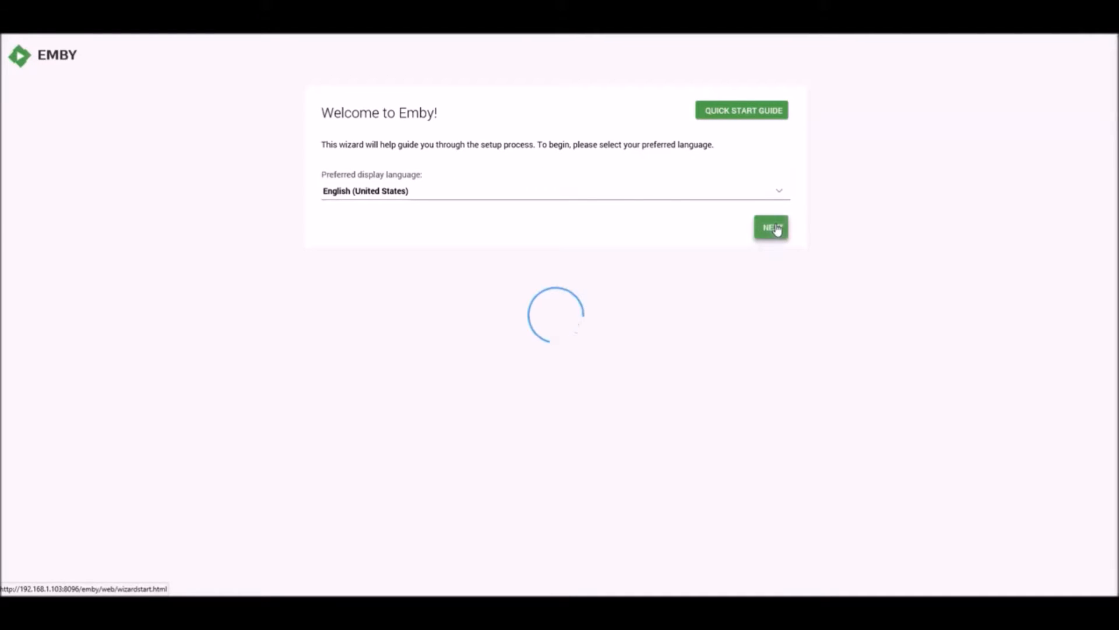
{"action": "left_click", "coordinate": [771, 226]}
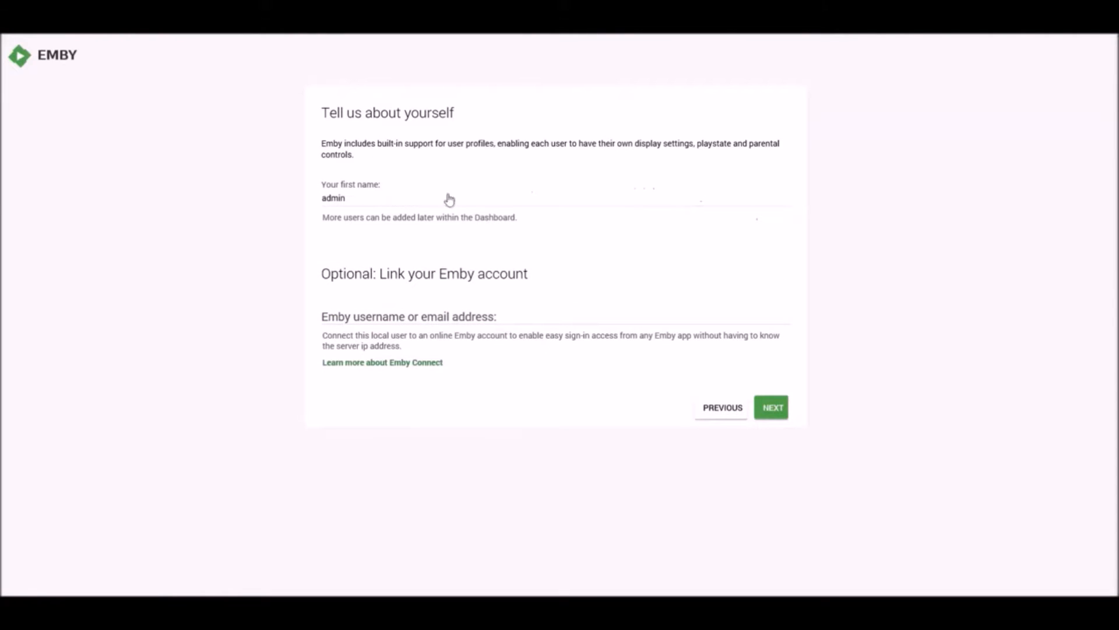
{"action": "mouse_move", "coordinate": [364, 169]}
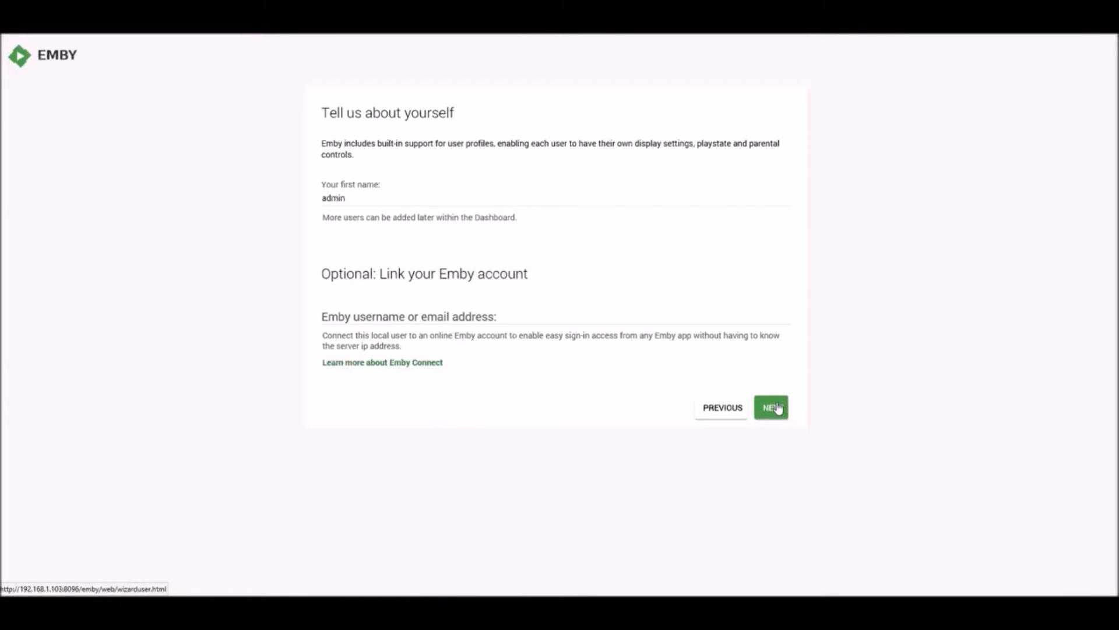
{"action": "left_click", "coordinate": [771, 407]}
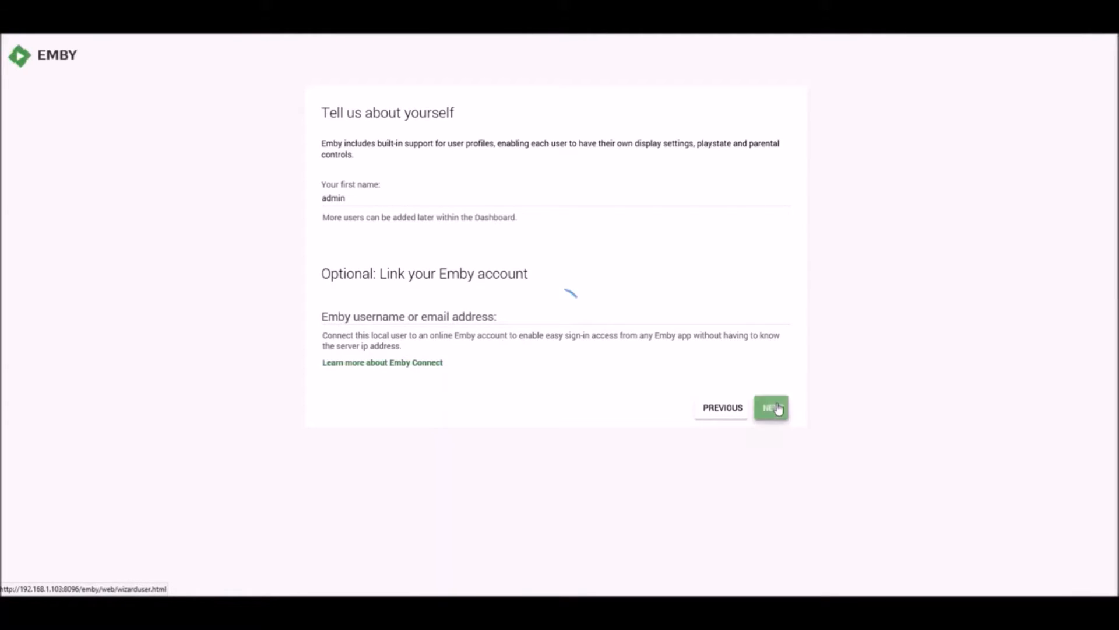
{"action": "left_click", "coordinate": [770, 407]}
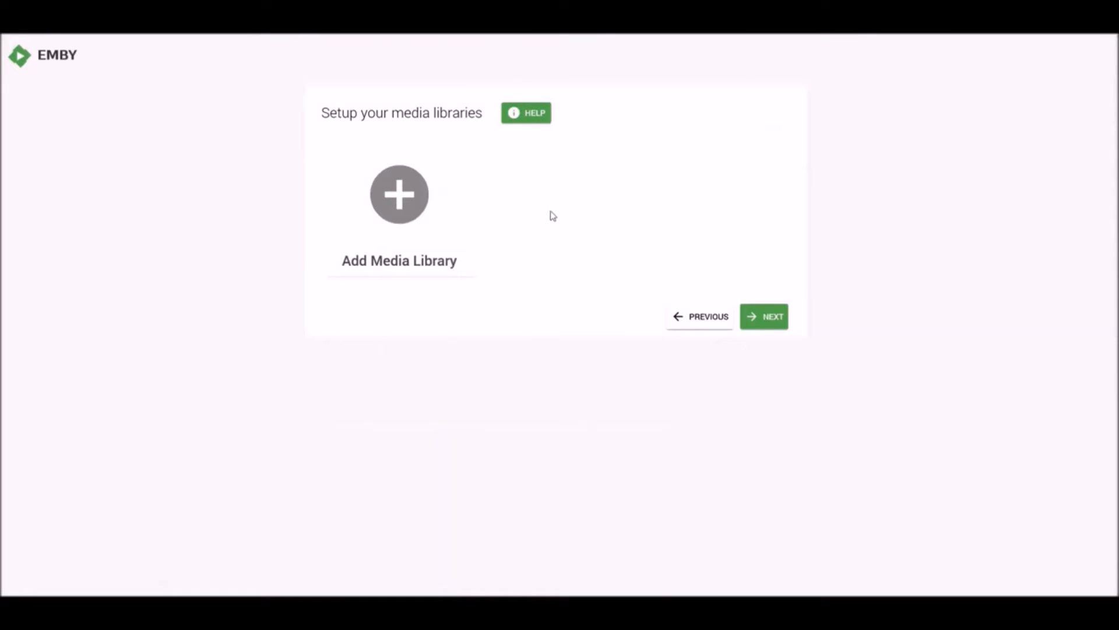
{"action": "mouse_move", "coordinate": [527, 133]}
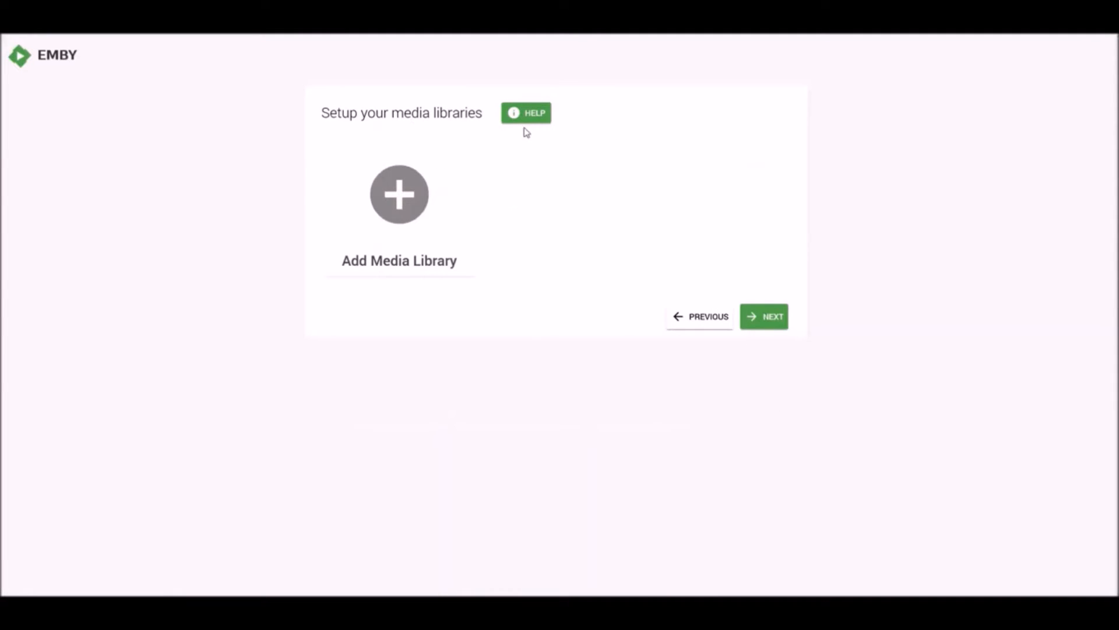
- Add a TV library using the TVShows folder
{"action": "left_click", "coordinate": [398, 194]}
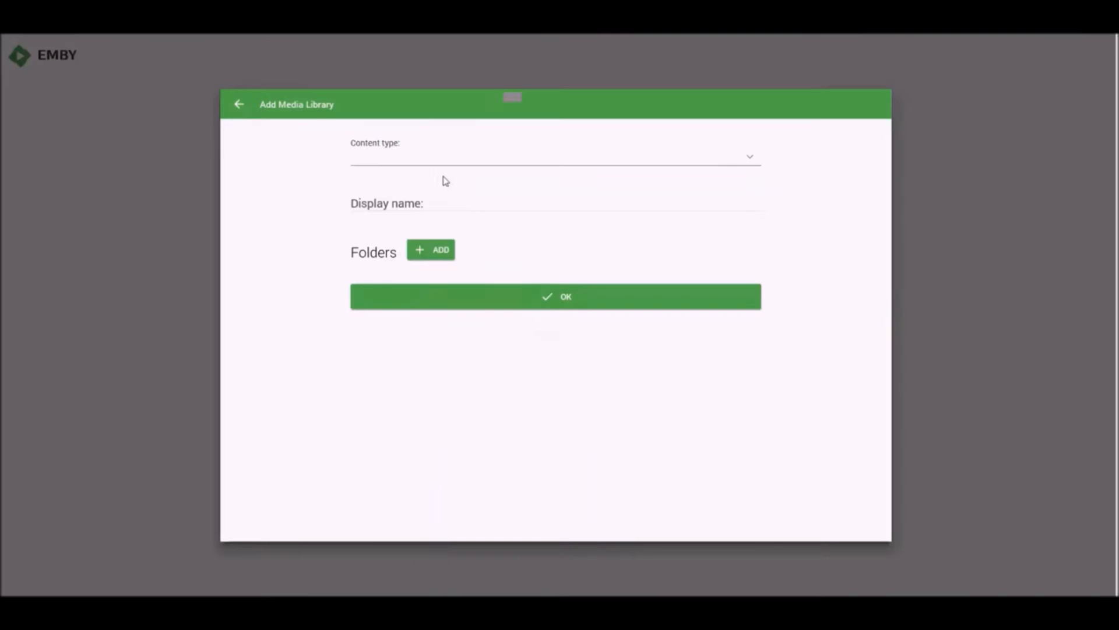
{"action": "left_click", "coordinate": [556, 156]}
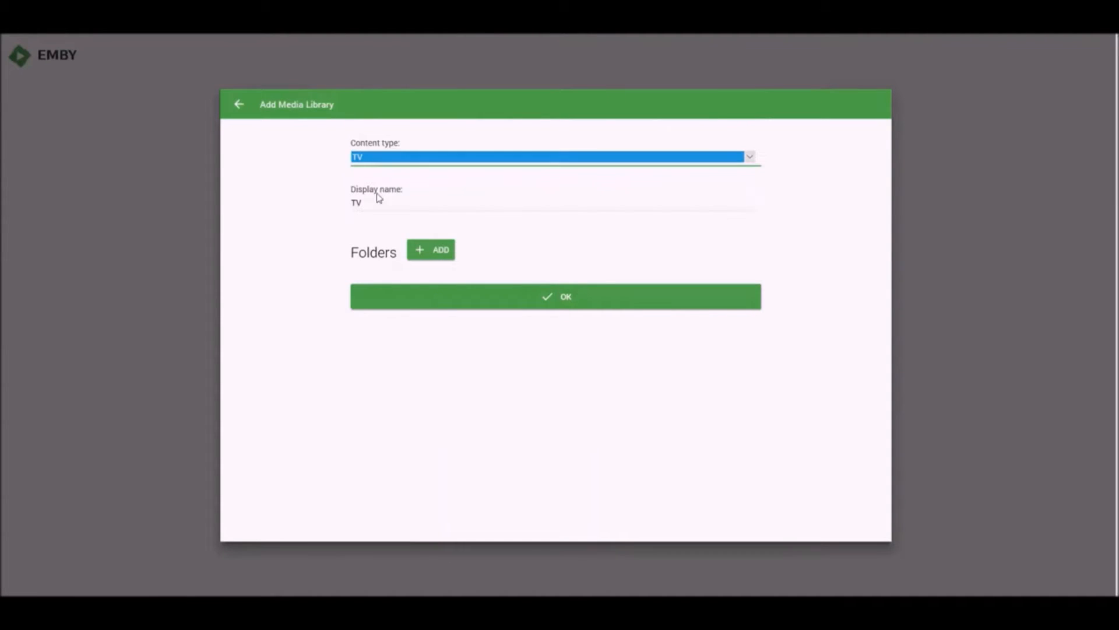
{"action": "left_click", "coordinate": [430, 250]}
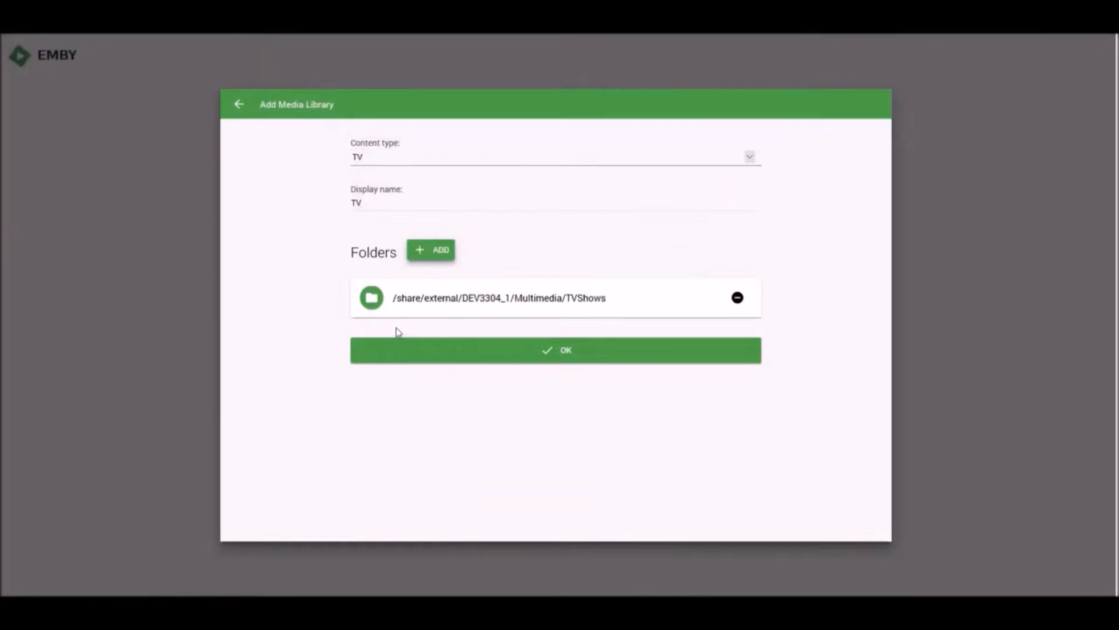
{"action": "left_click", "coordinate": [554, 350]}
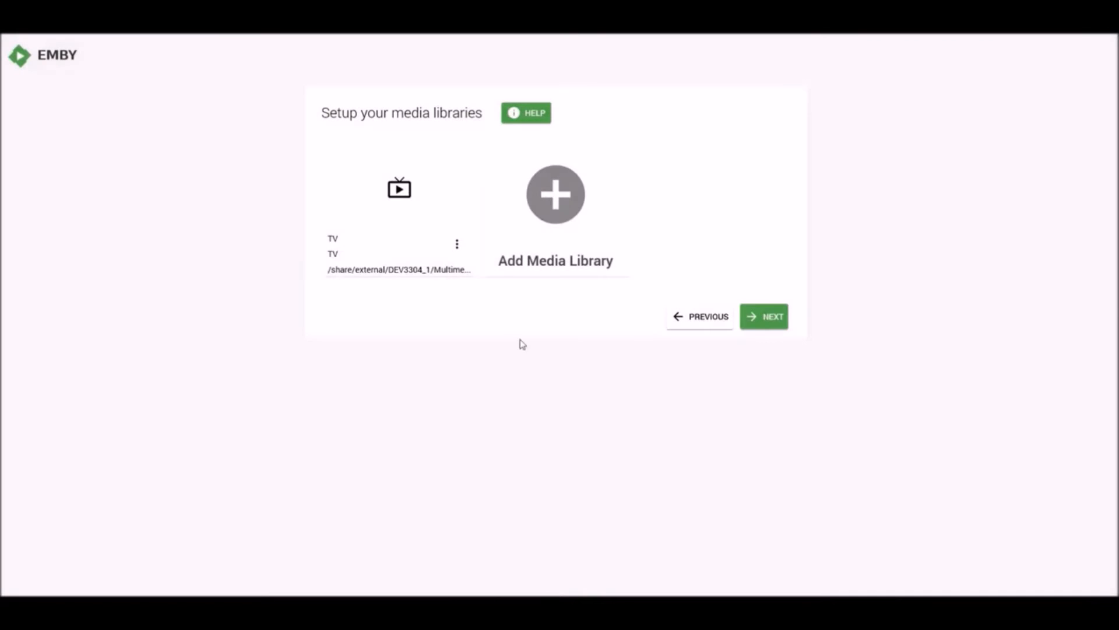
{"action": "mouse_move", "coordinate": [385, 154]}
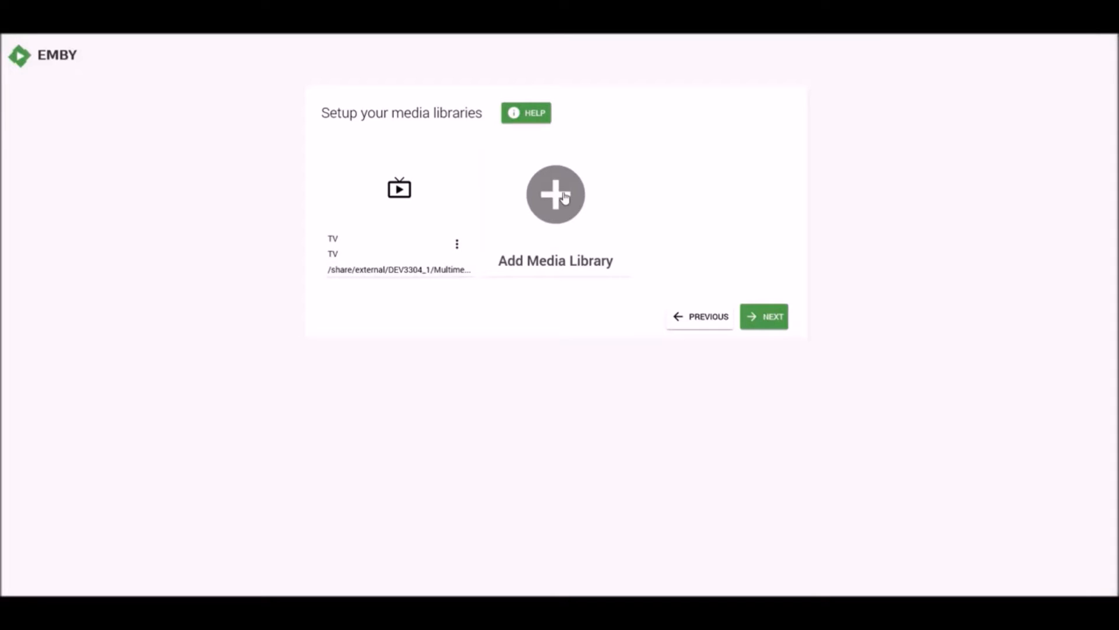
- Add a Movies library using the Movies folder
{"action": "left_click", "coordinate": [556, 194]}
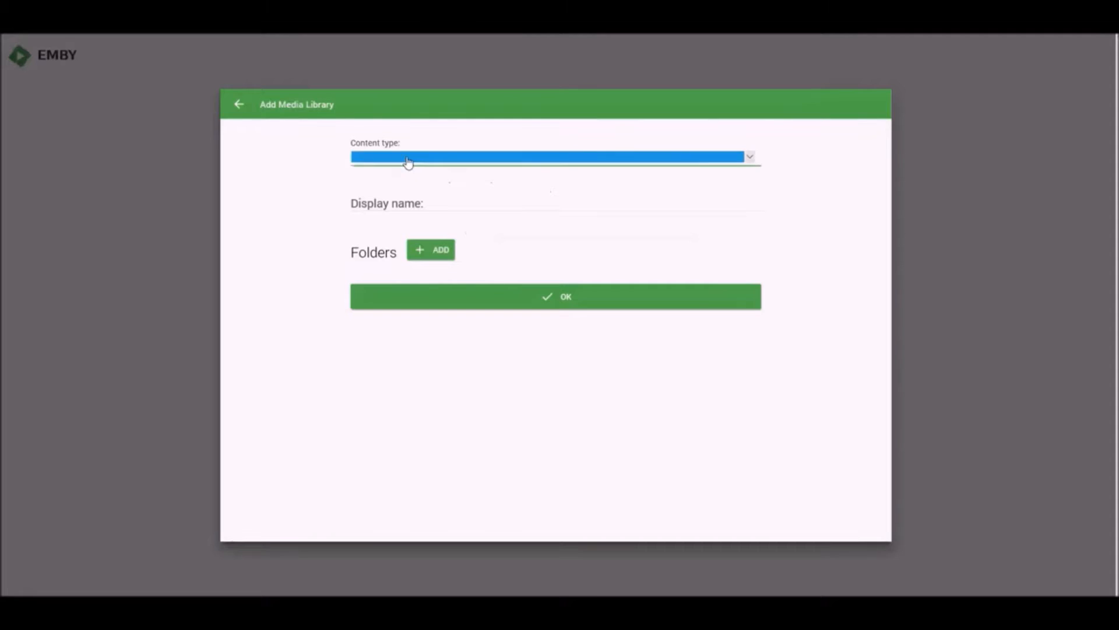
{"action": "left_click", "coordinate": [554, 156]}
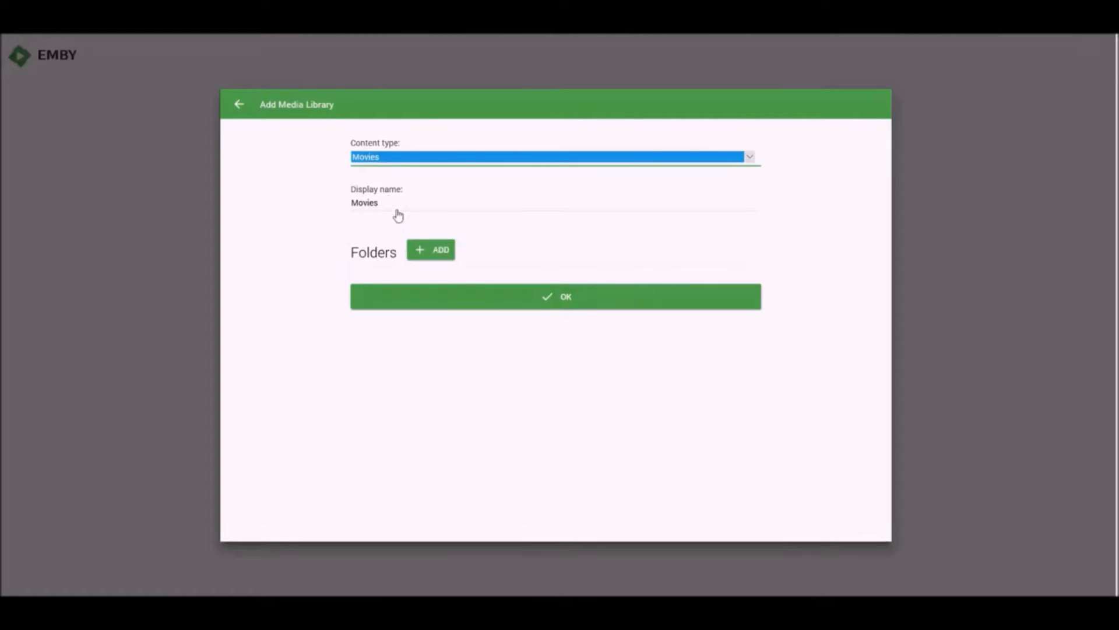
{"action": "left_click", "coordinate": [430, 250]}
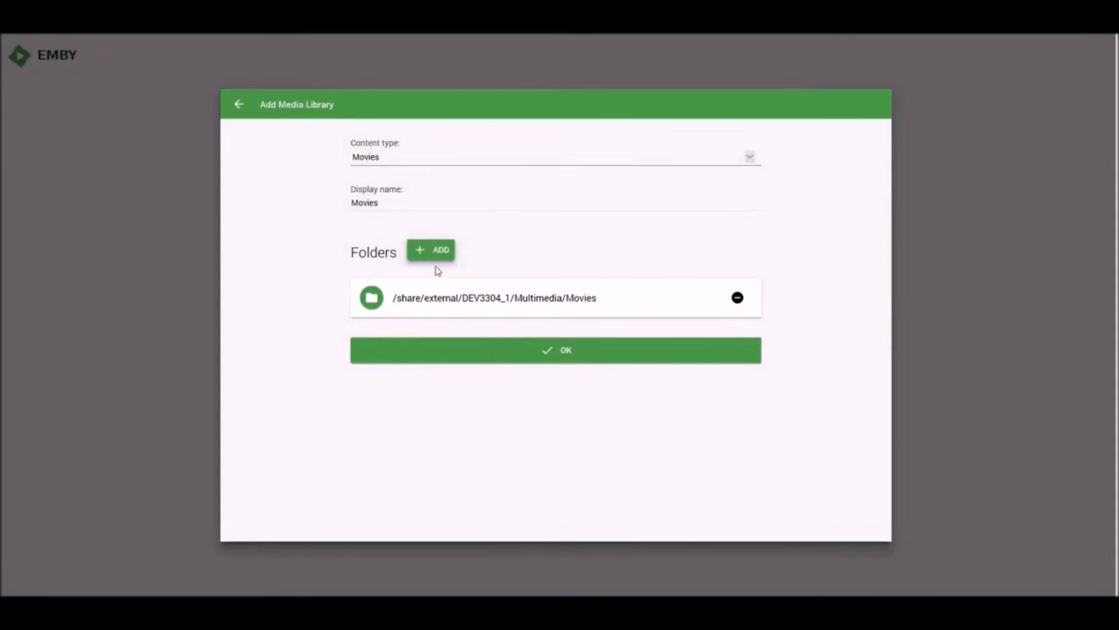
{"action": "mouse_move", "coordinate": [454, 355]}
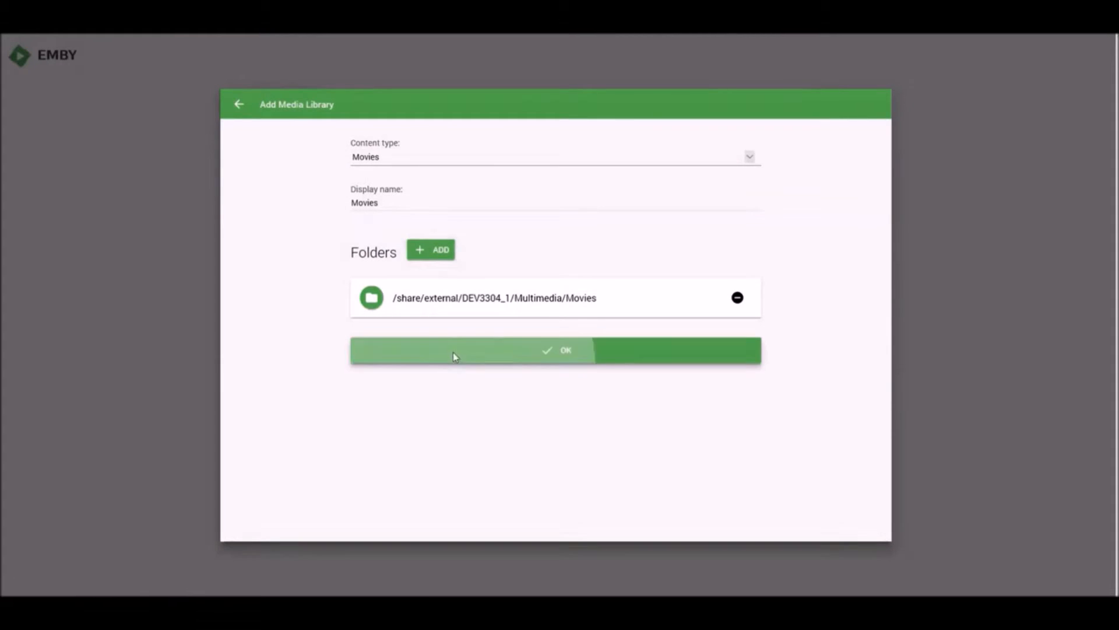
{"action": "left_click", "coordinate": [554, 350]}
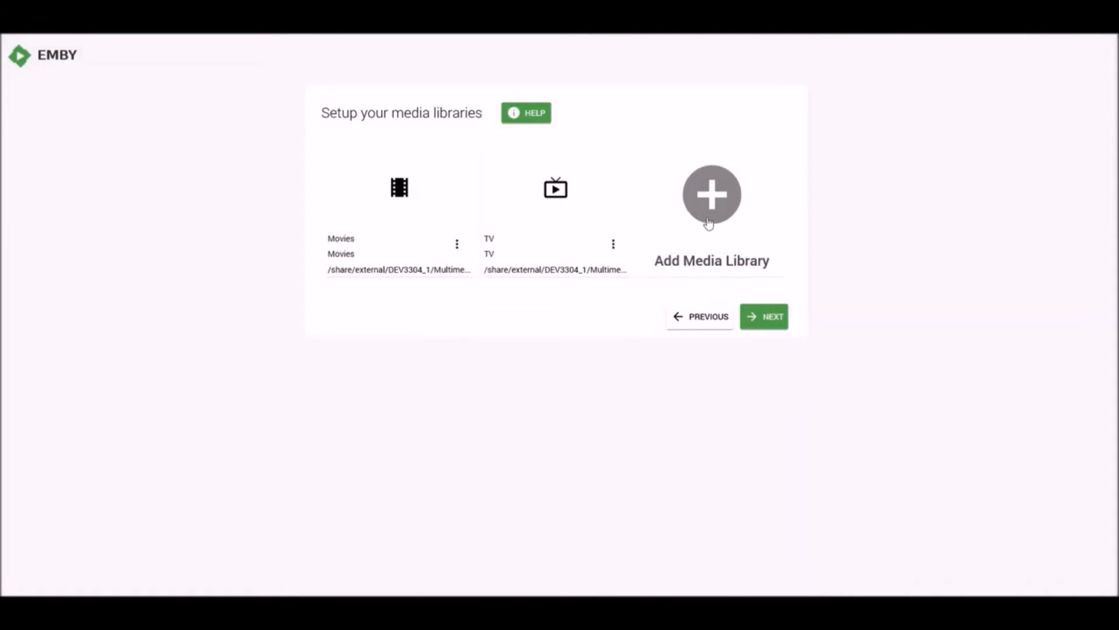
- Add a Music library from the Multimedia Music folder and proceed to metadata settings
{"action": "left_click", "coordinate": [712, 195]}
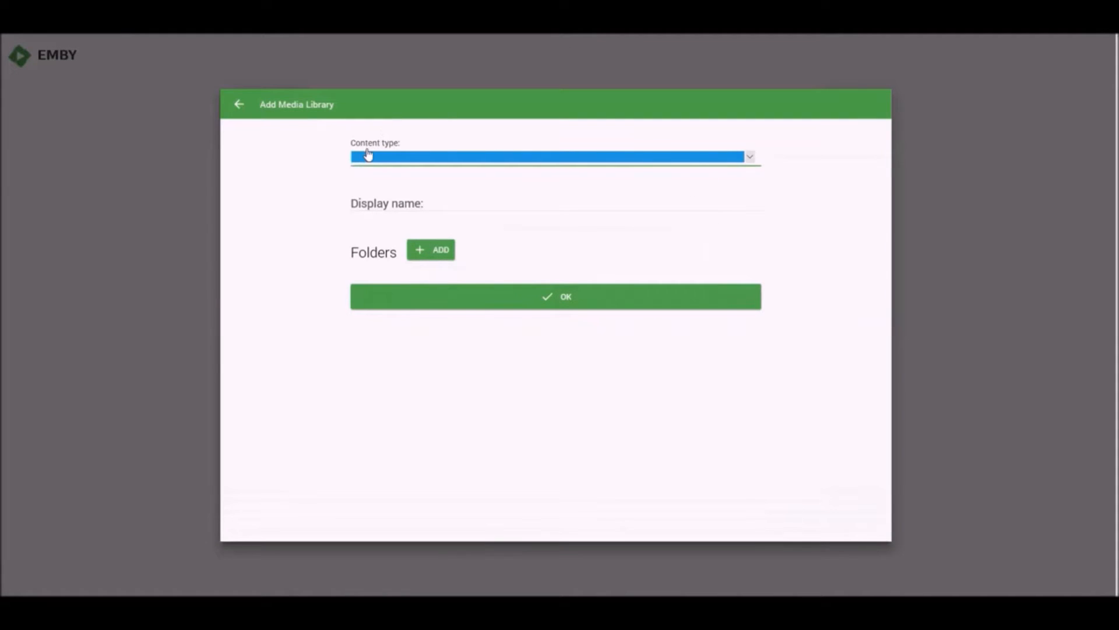
{"action": "left_click", "coordinate": [553, 156]}
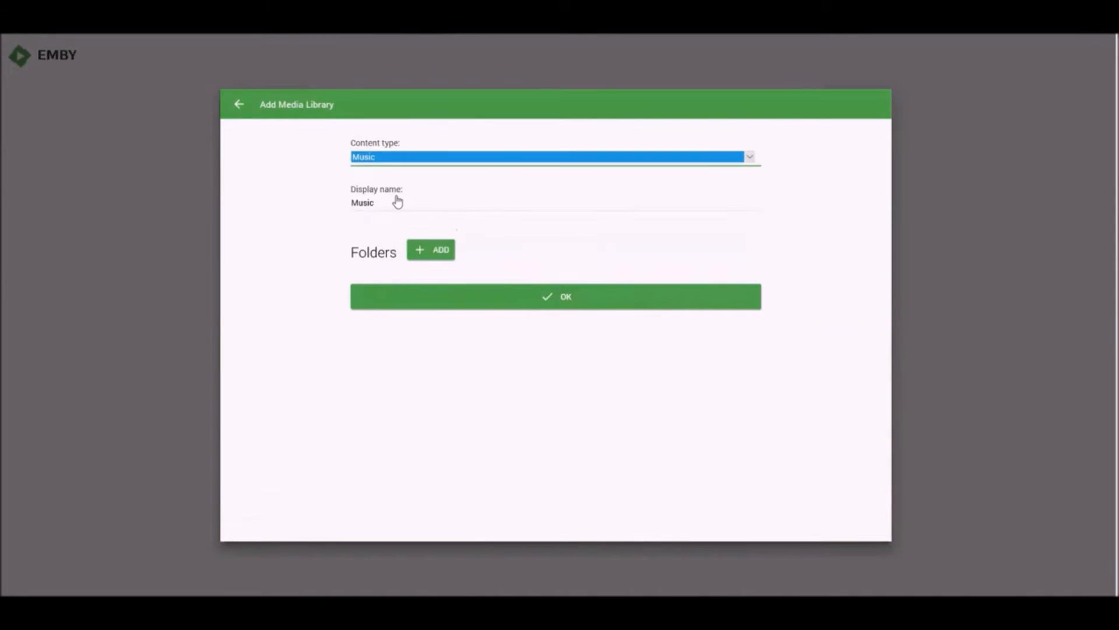
{"action": "left_click", "coordinate": [430, 250]}
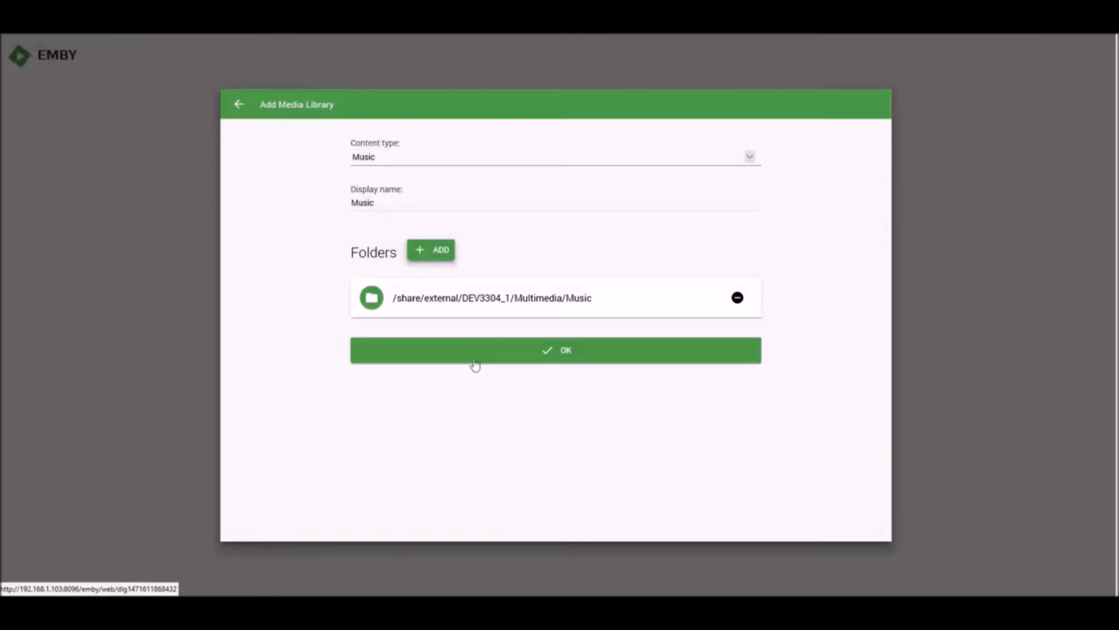
{"action": "left_click", "coordinate": [556, 350]}
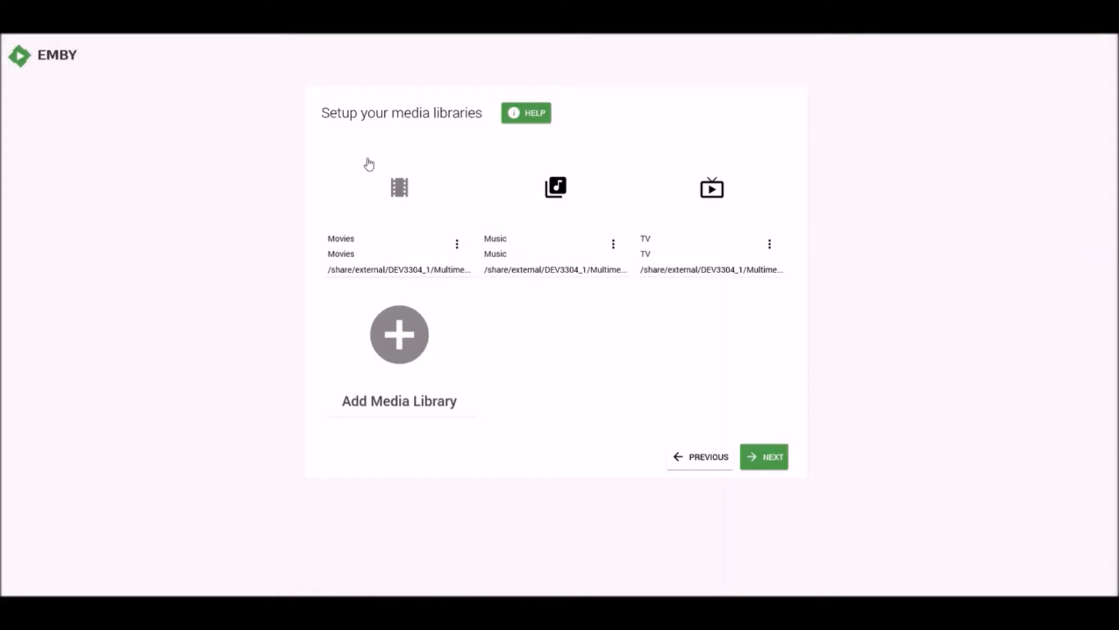
{"action": "mouse_move", "coordinate": [676, 214]}
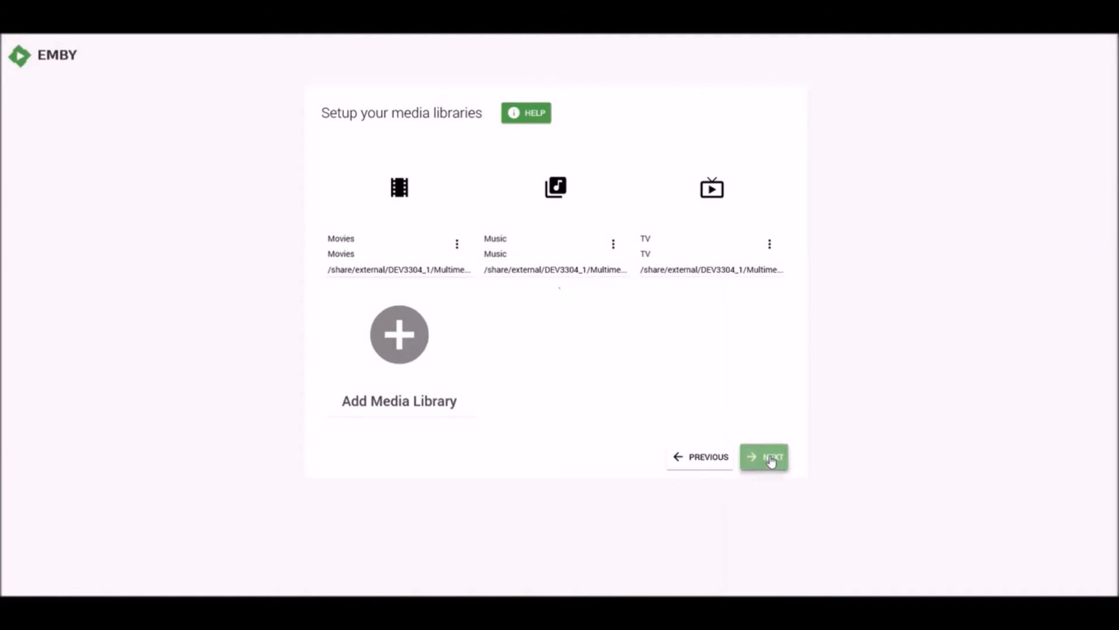
{"action": "left_click", "coordinate": [764, 457]}
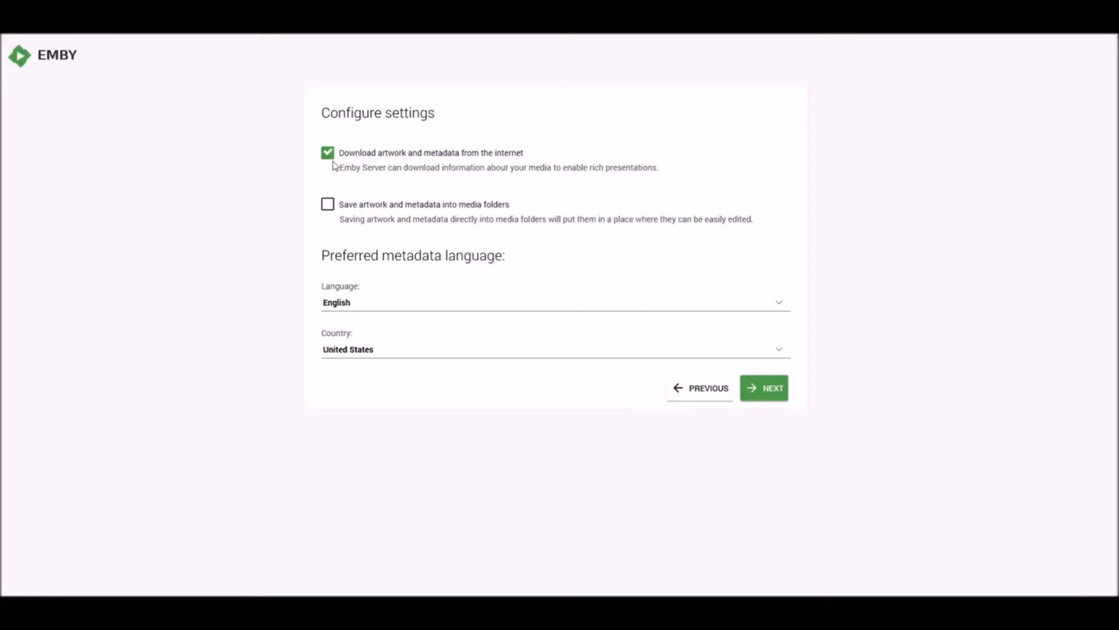
{"action": "mouse_move", "coordinate": [460, 166]}
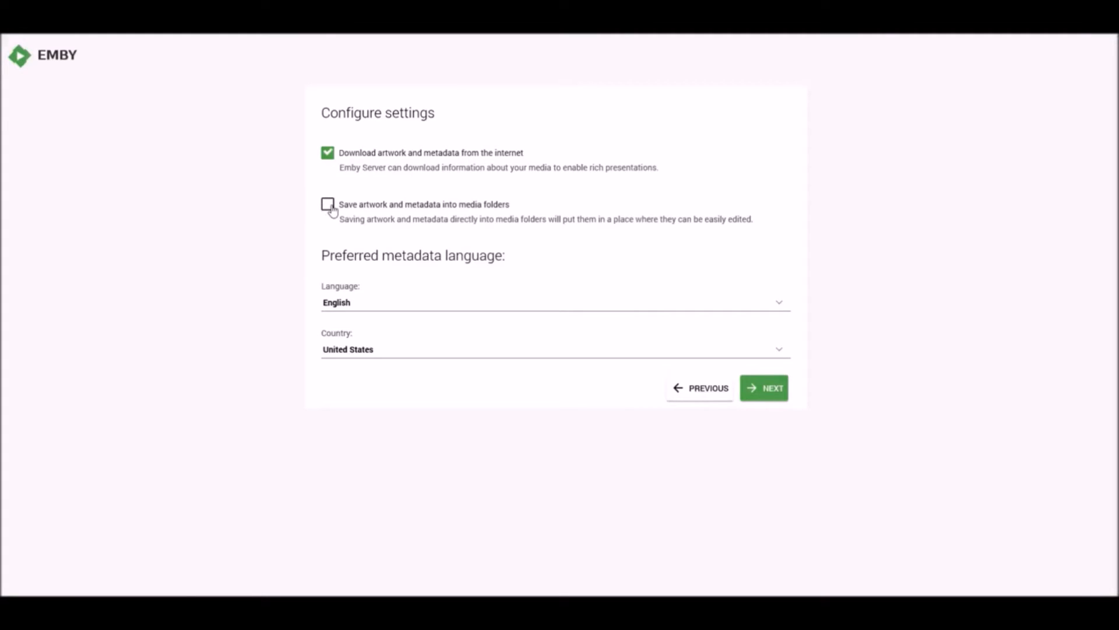
- Enable saving artwork and metadata into media folders with Canada as metadata country
{"action": "left_click", "coordinate": [327, 204]}
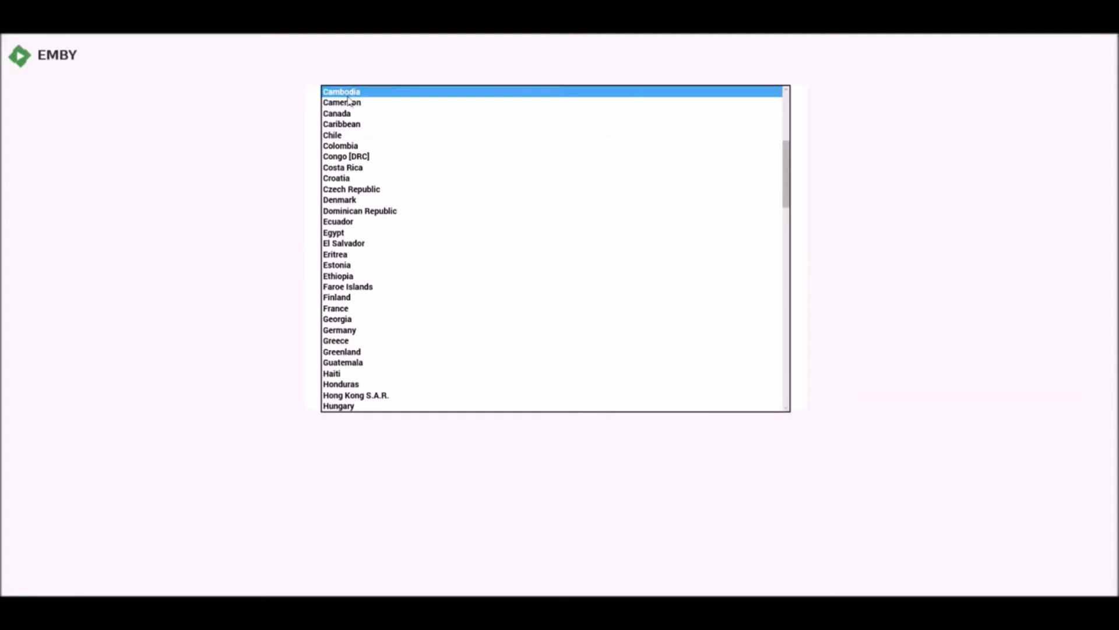
{"action": "left_click", "coordinate": [337, 113]}
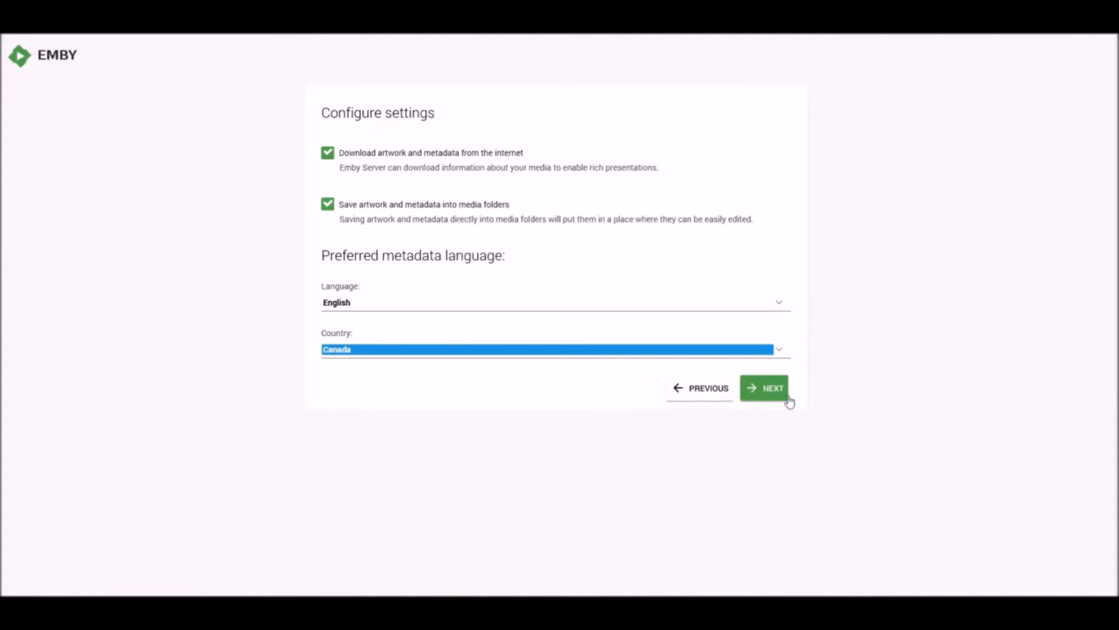
{"action": "left_click", "coordinate": [764, 387]}
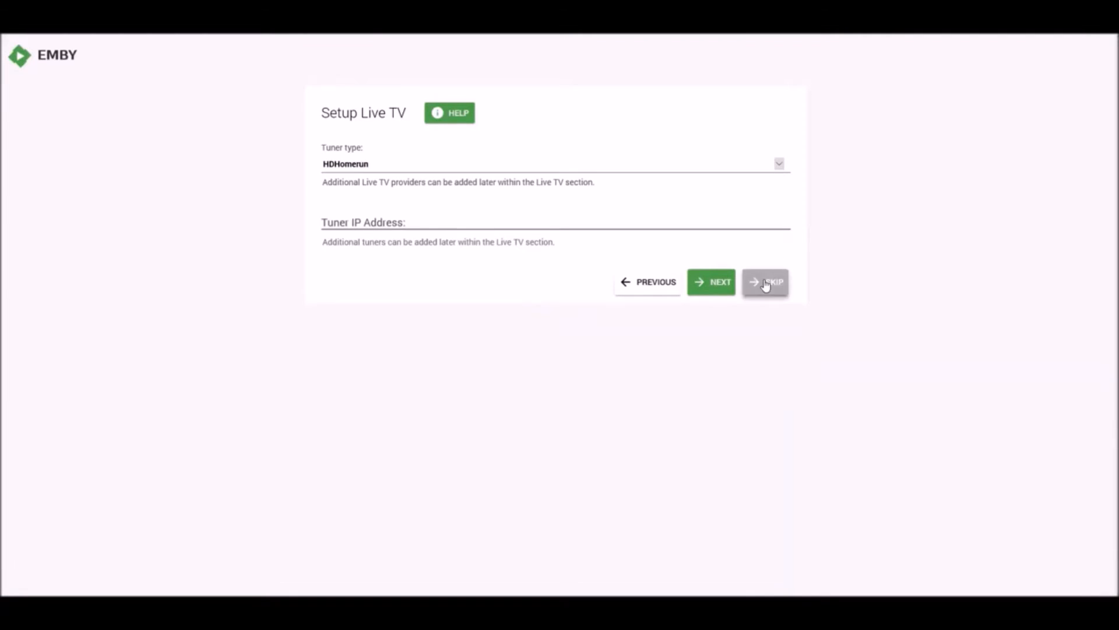
- Skip Live TV setup, accept the terms and finish the wizard
{"action": "left_click", "coordinate": [766, 281]}
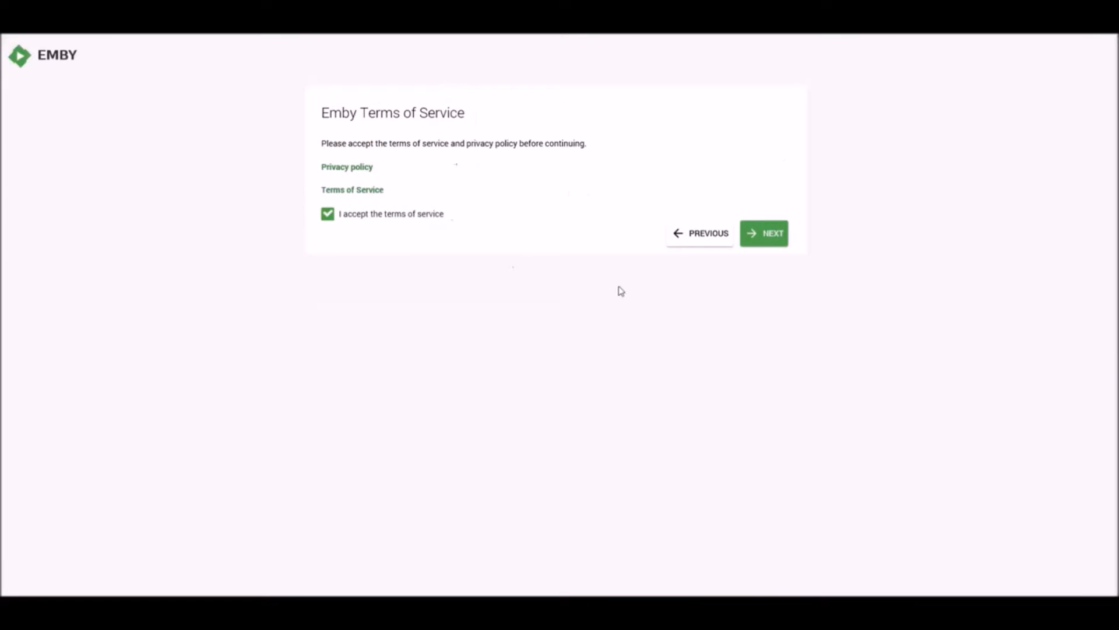
{"action": "left_click", "coordinate": [764, 233]}
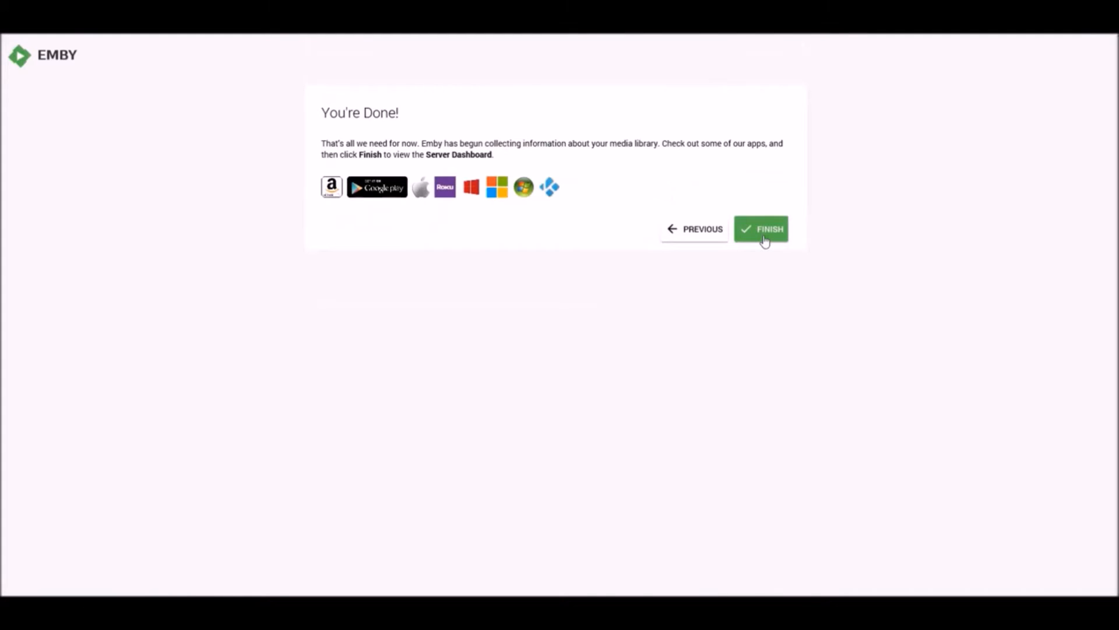
{"action": "left_click", "coordinate": [760, 229]}
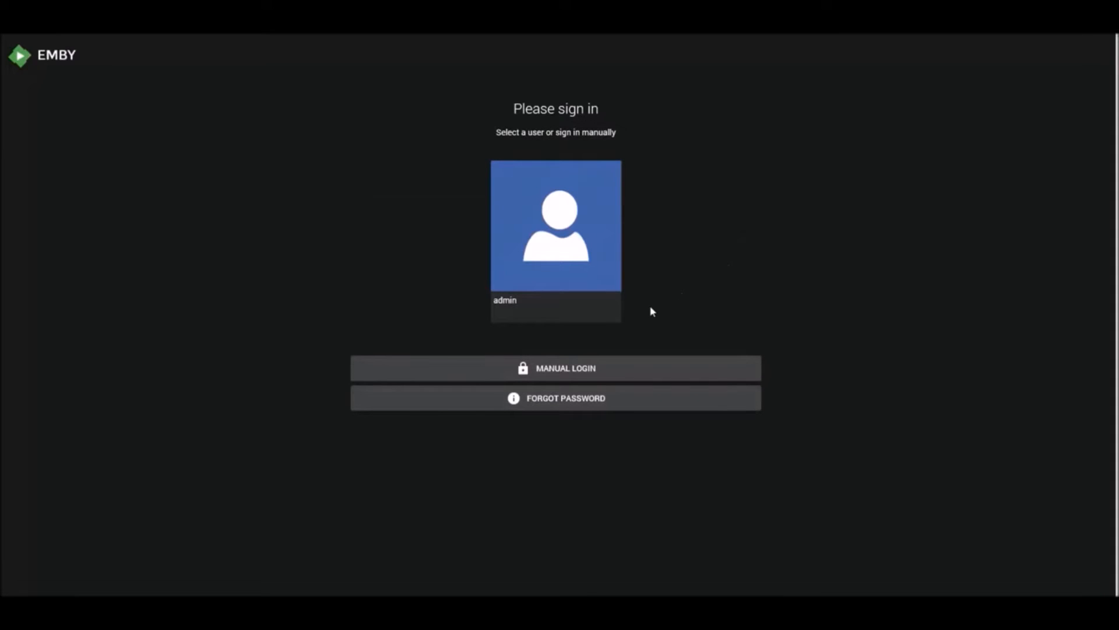
{"action": "mouse_move", "coordinate": [556, 243]}
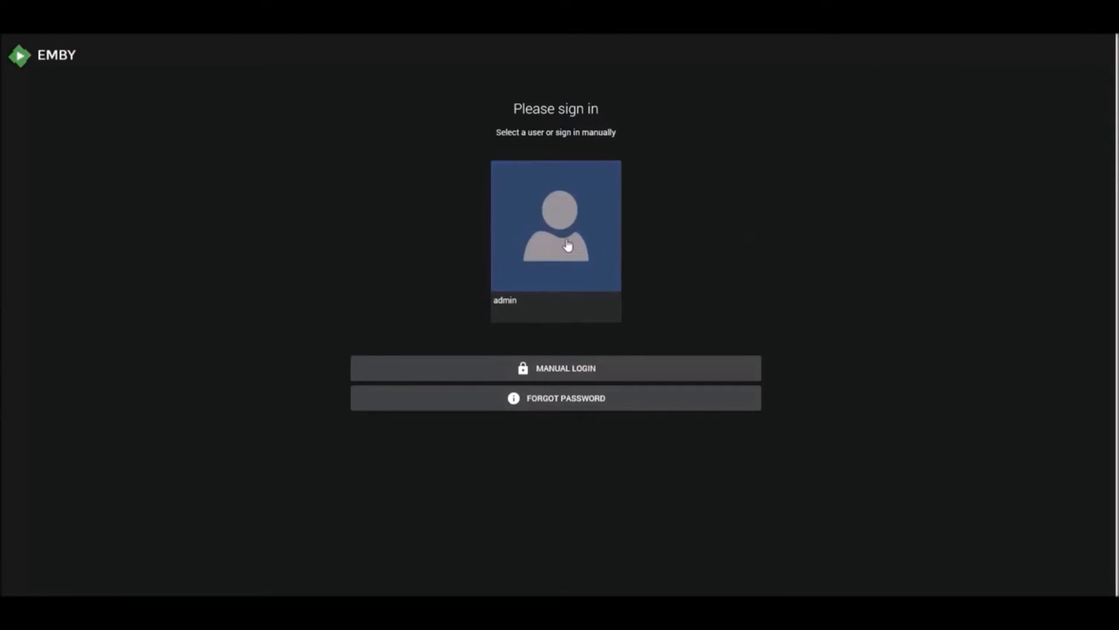
- Sign in as admin and view the dashboard's Library page
{"action": "left_click", "coordinate": [555, 225]}
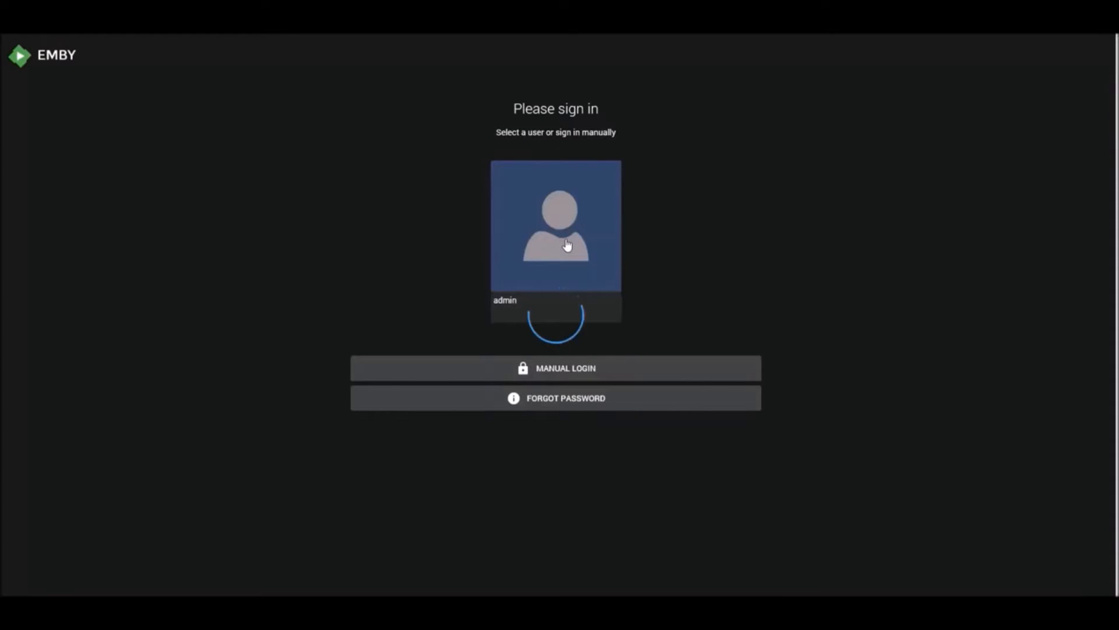
{"action": "left_click", "coordinate": [555, 224]}
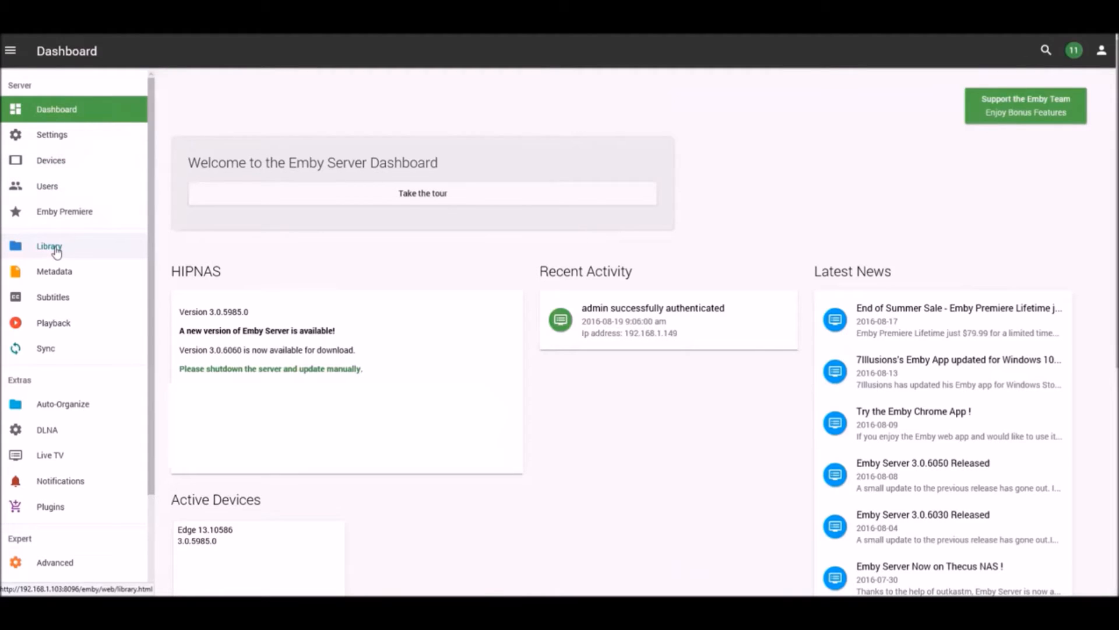
{"action": "left_click", "coordinate": [49, 245]}
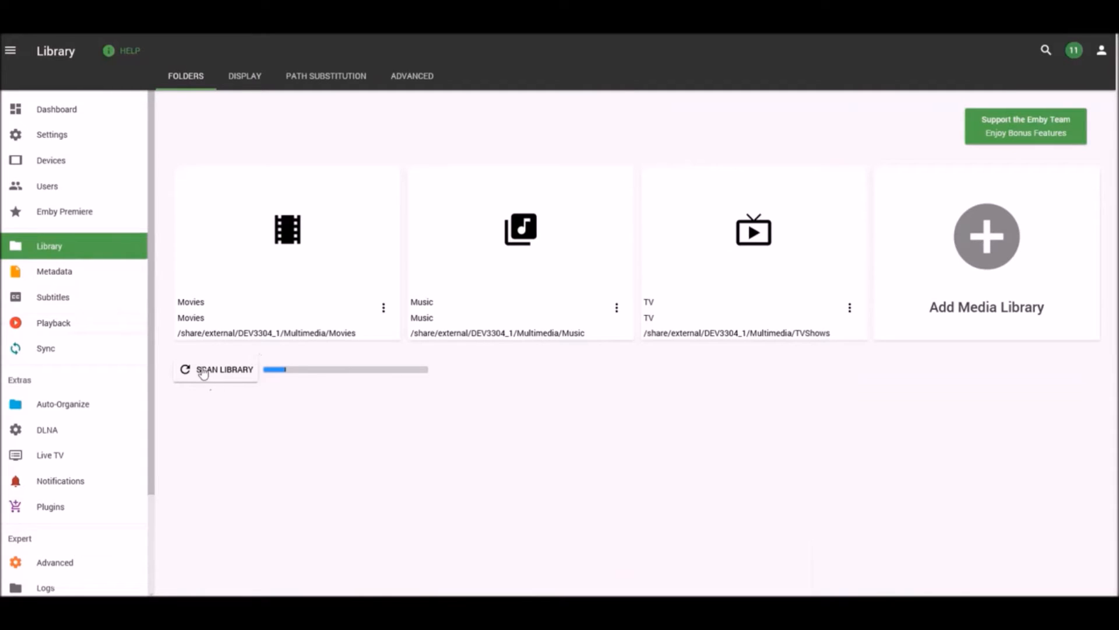
{"action": "mouse_move", "coordinate": [334, 370]}
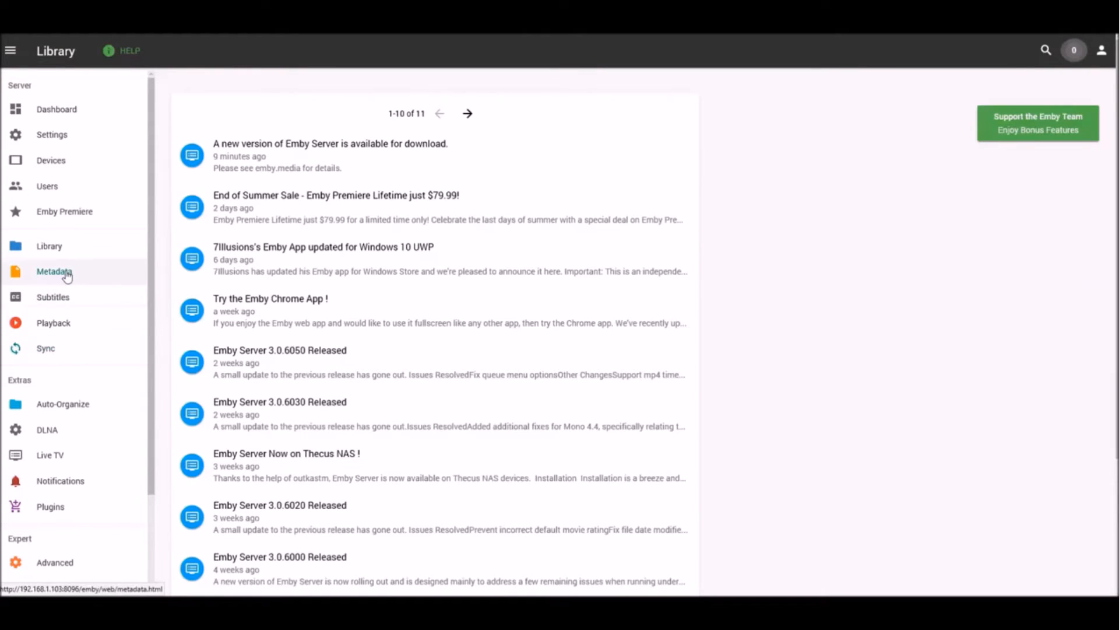
{"action": "left_click", "coordinate": [53, 271]}
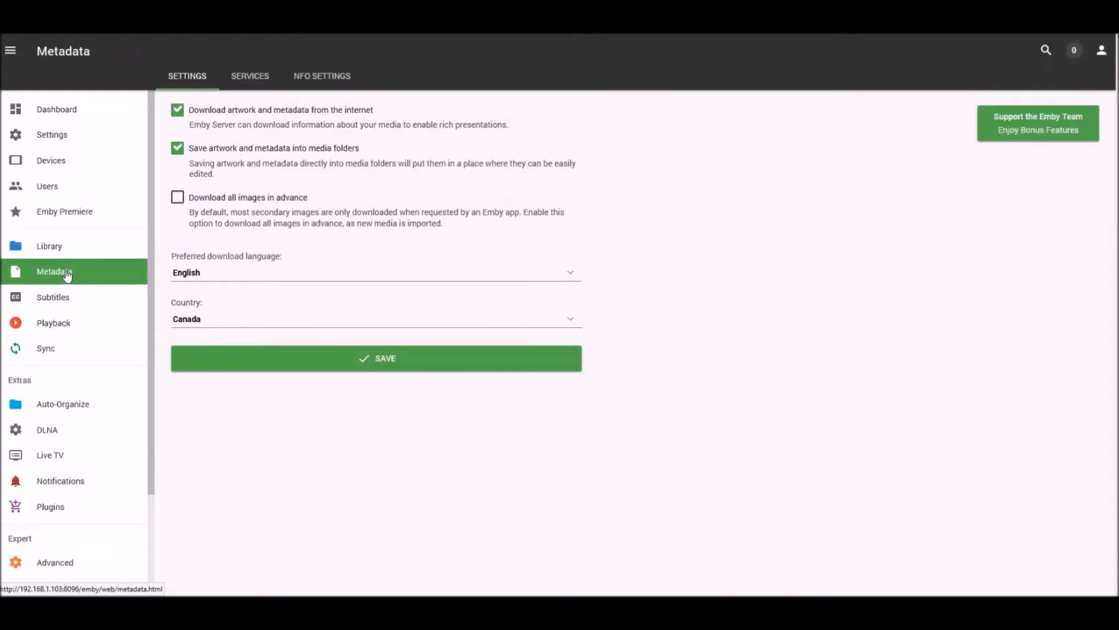
{"action": "mouse_move", "coordinate": [62, 298]}
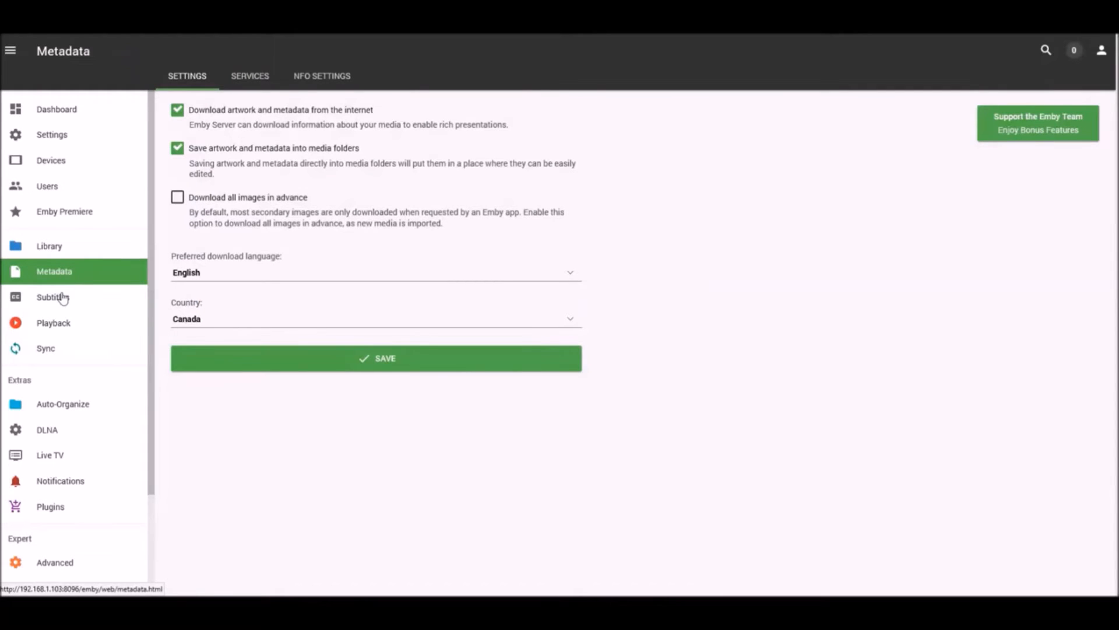
{"action": "left_click", "coordinate": [52, 296]}
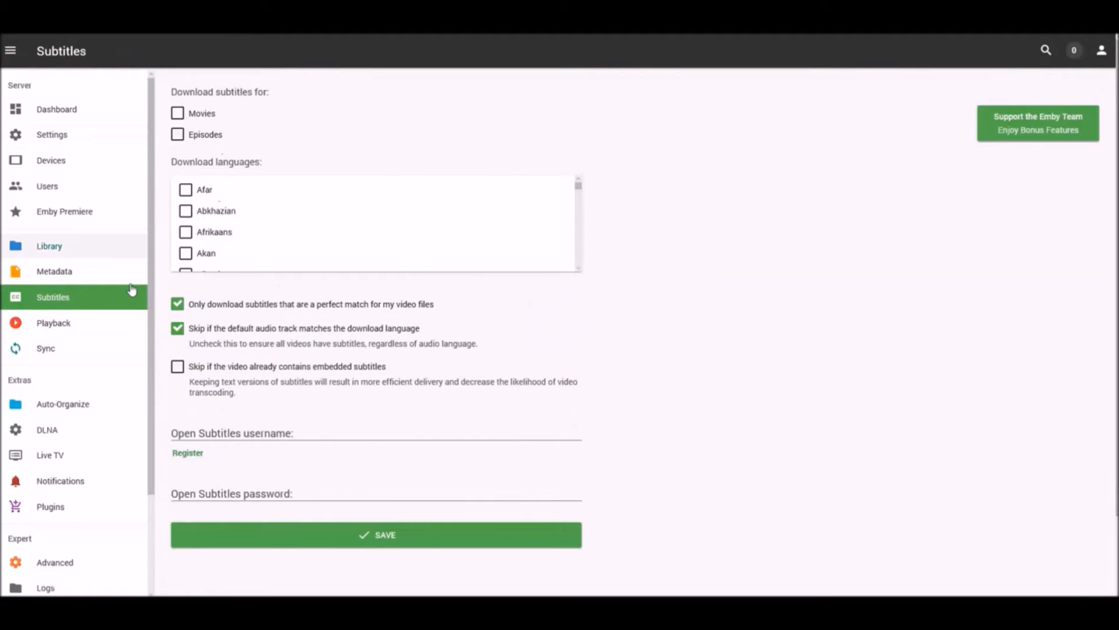
{"action": "mouse_move", "coordinate": [49, 245]}
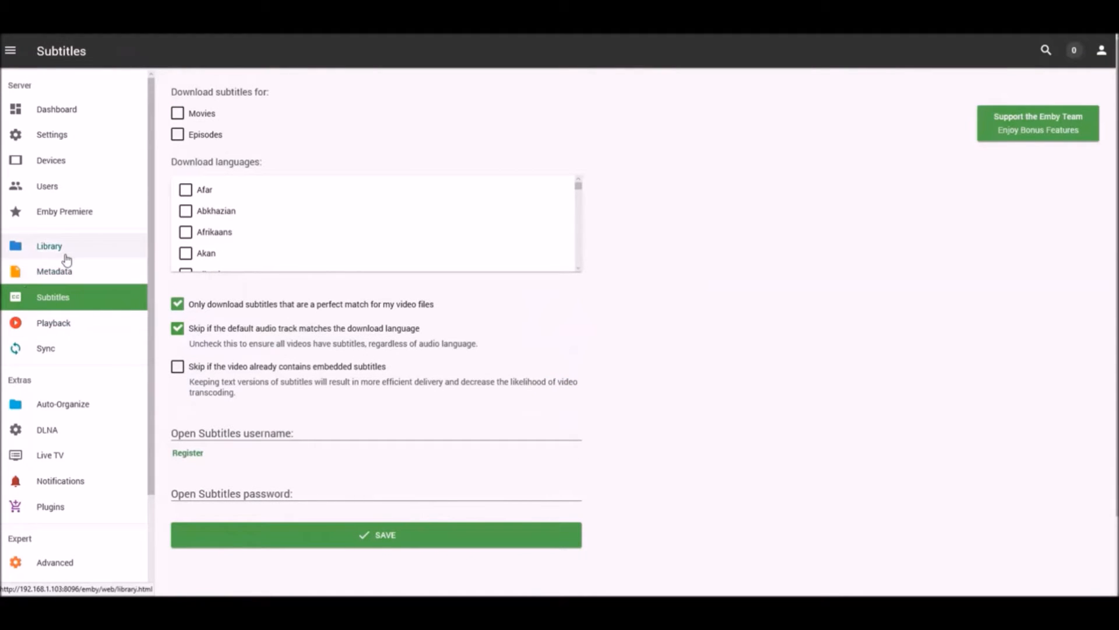
{"action": "left_click", "coordinate": [49, 246]}
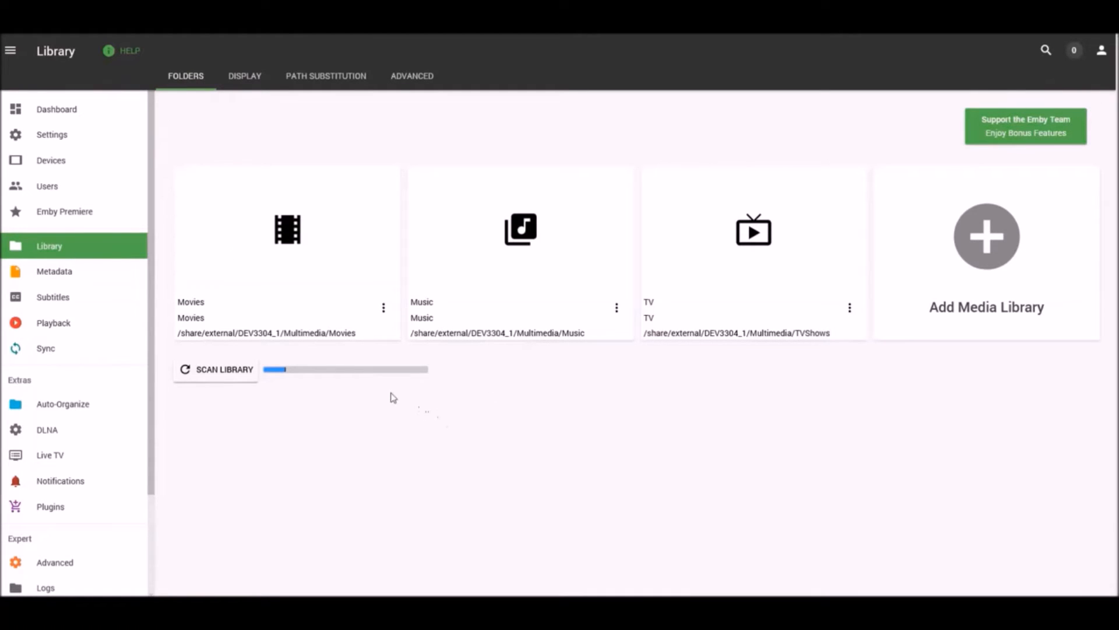
{"action": "mouse_move", "coordinate": [417, 426]}
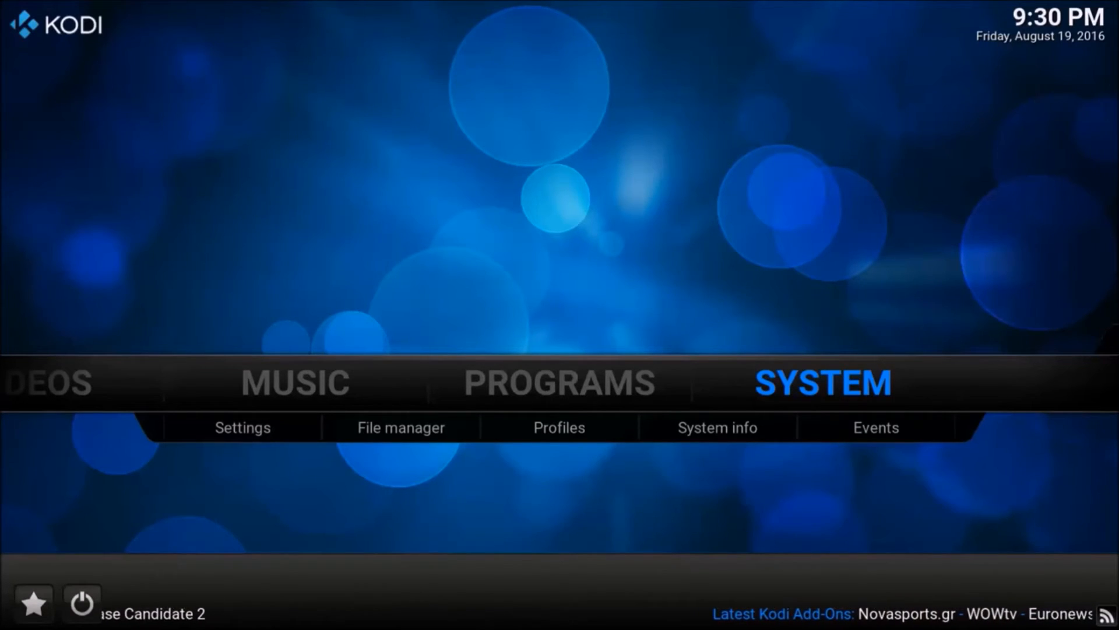
{"action": "left_click", "coordinate": [400, 427]}
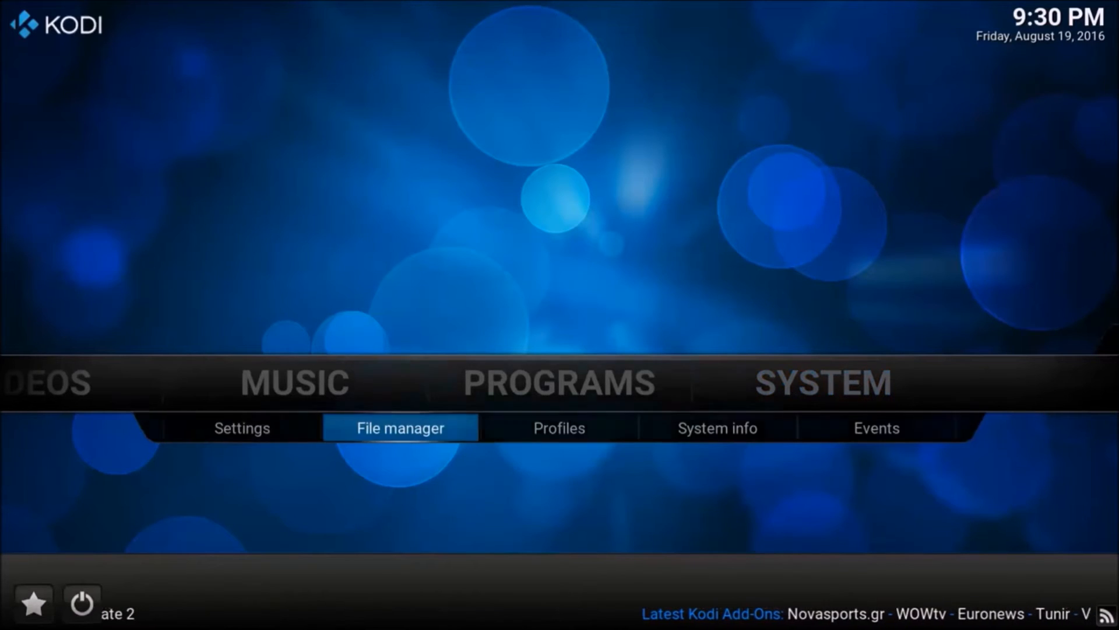
{"action": "left_click", "coordinate": [400, 427]}
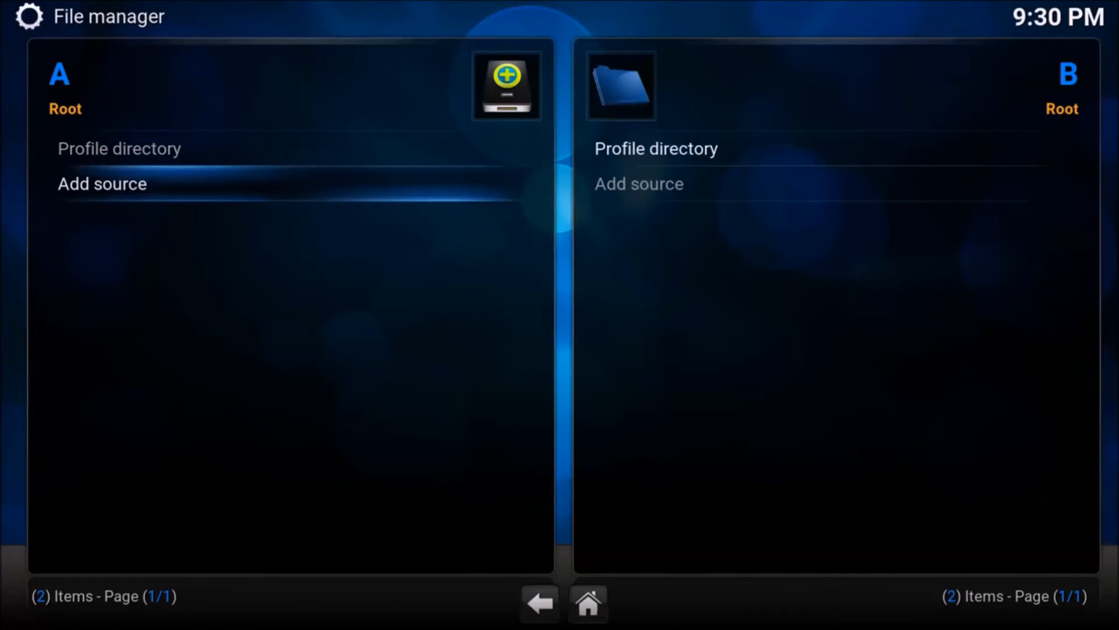
{"action": "left_click", "coordinate": [102, 184]}
{"action": "type", "text": "http://kodi.emby."}
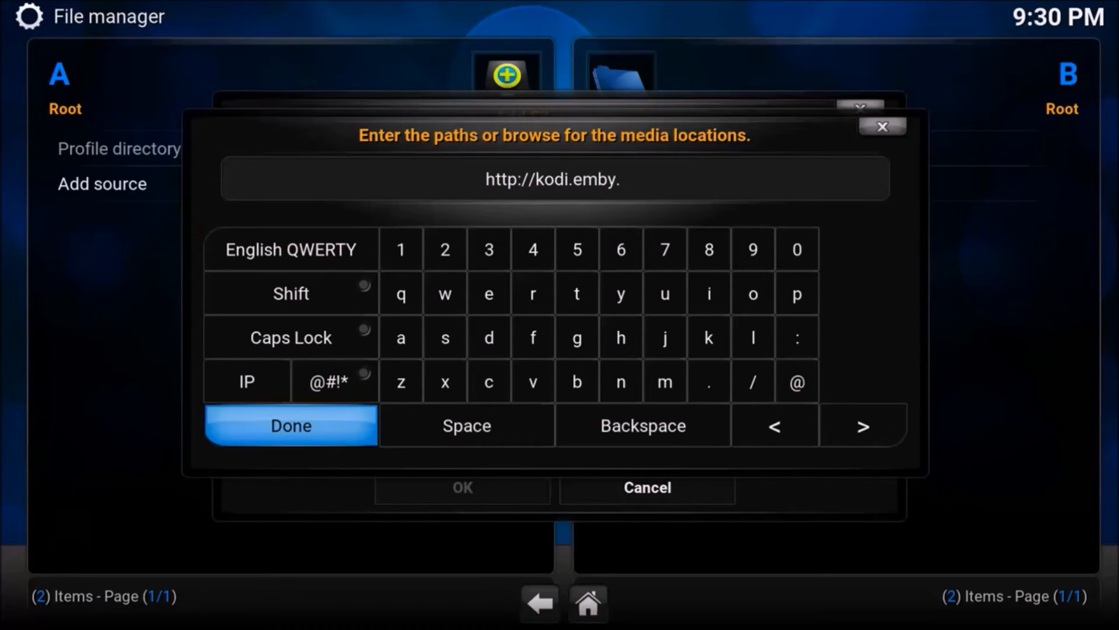
{"action": "type", "text": "media"}
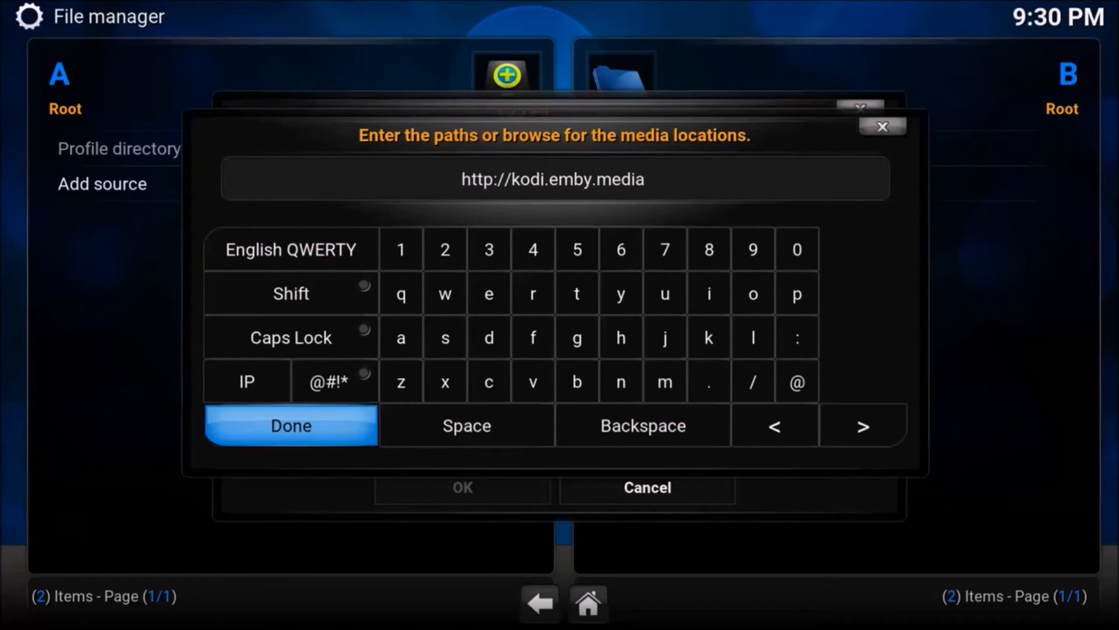
{"action": "left_click", "coordinate": [290, 425]}
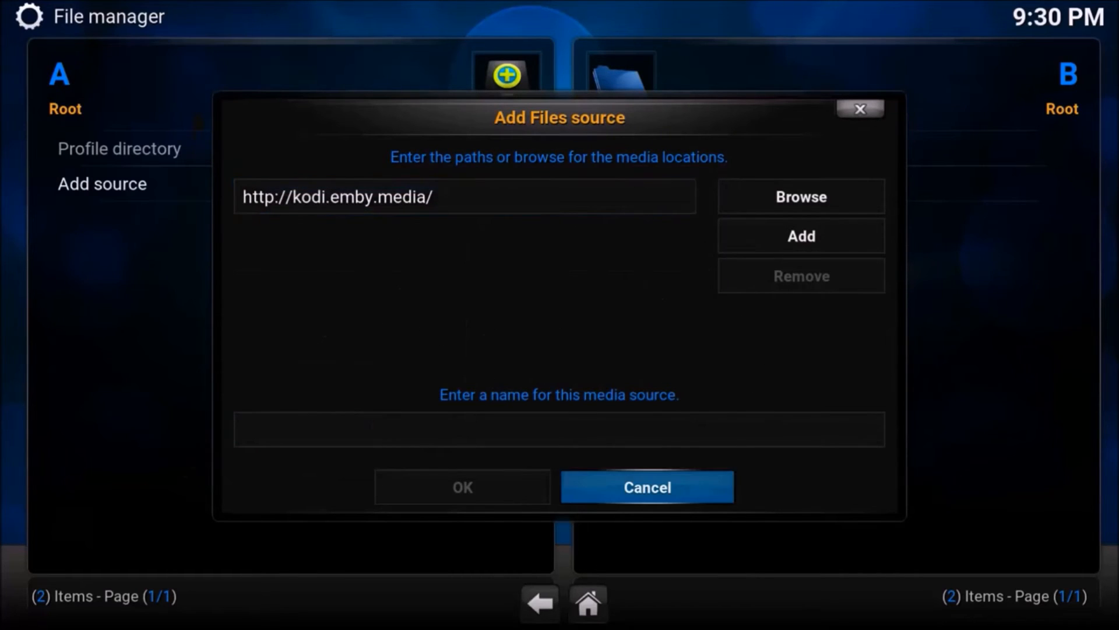
{"action": "type", "text": "Emby"}
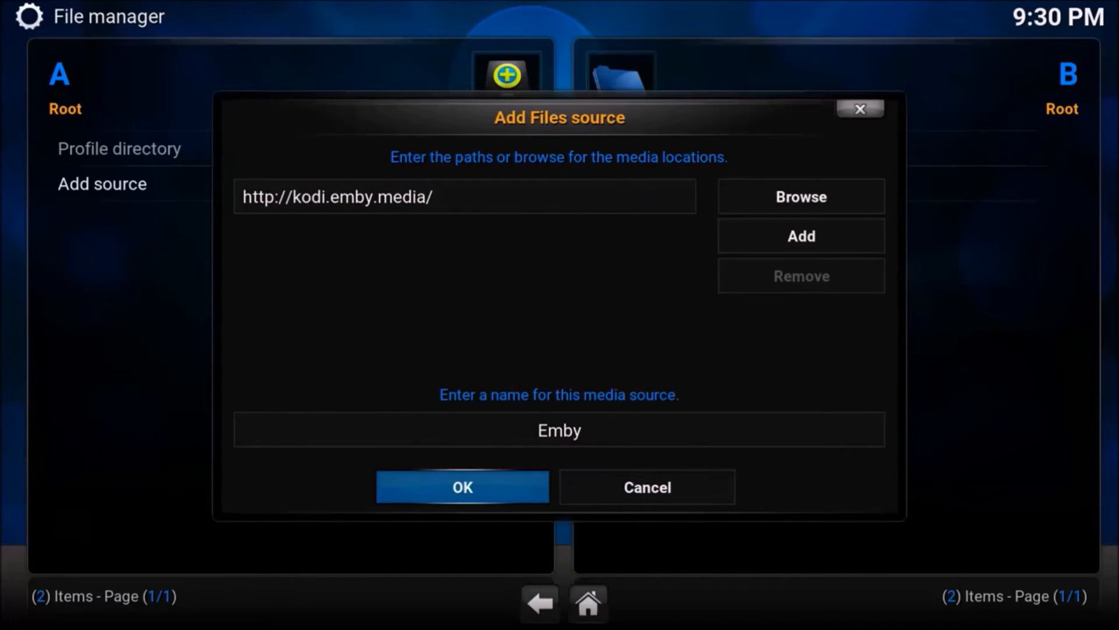
{"action": "left_click", "coordinate": [462, 486]}
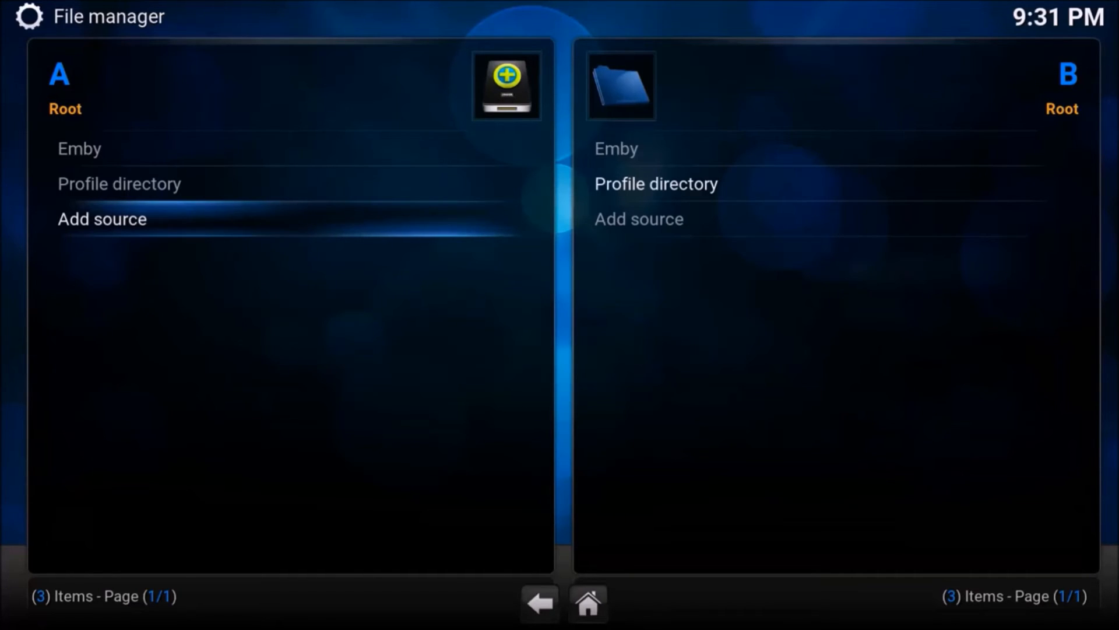
- Install the Kodi Emby Addons repository zip from the Emby source
{"action": "left_click", "coordinate": [539, 603]}
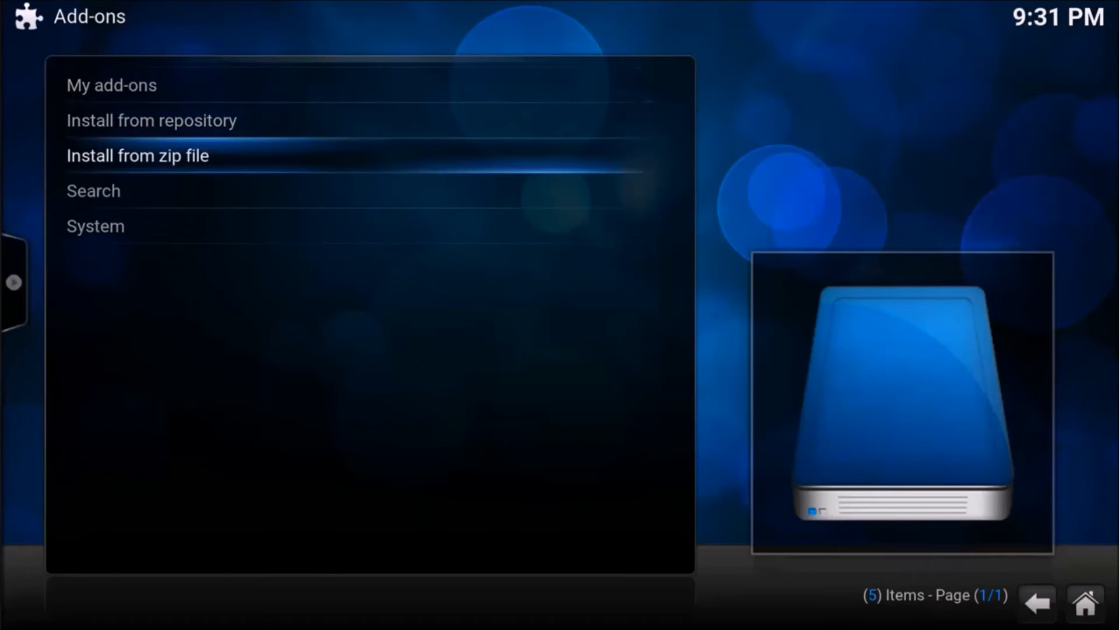
{"action": "left_click", "coordinate": [137, 156]}
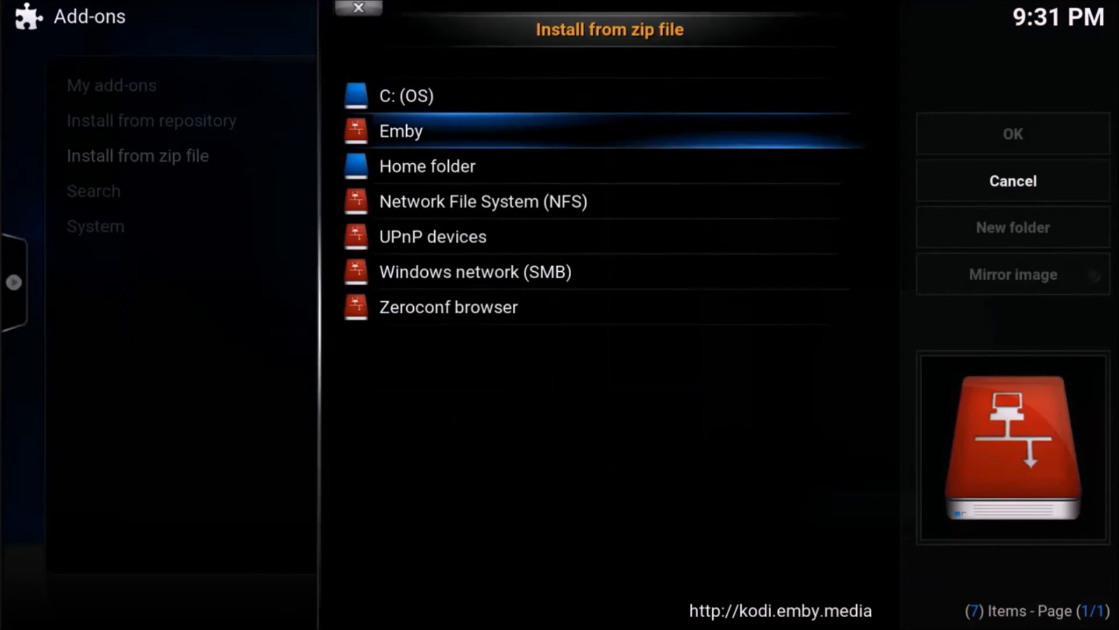
{"action": "left_click", "coordinate": [401, 130]}
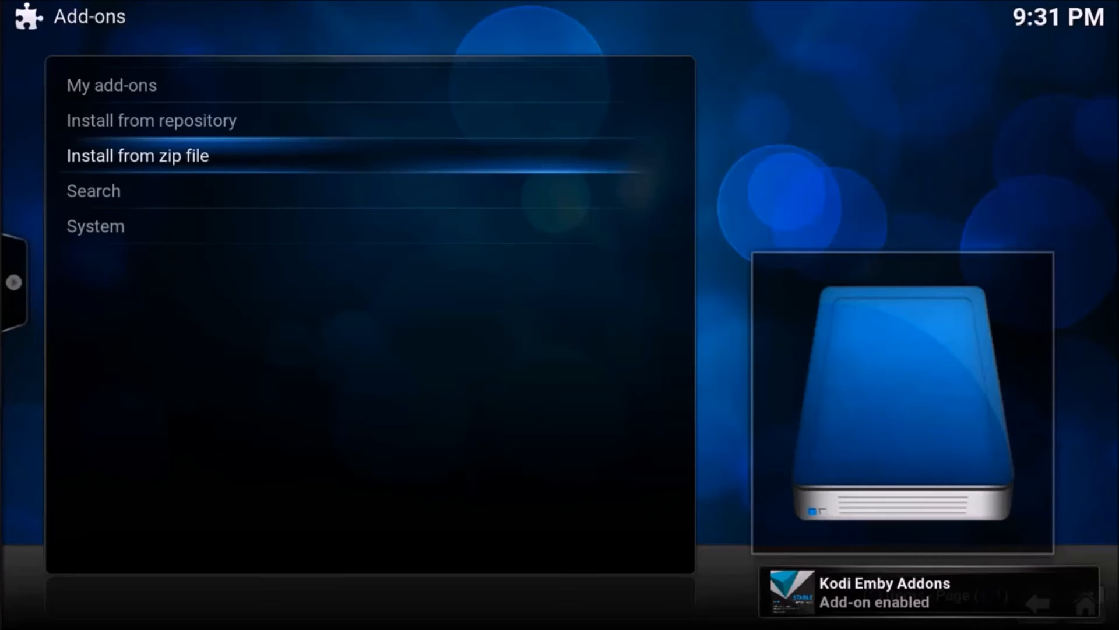
- Install the Emby 2.2.19 video add-on from the Kodi Emby Addons repository
{"action": "left_click", "coordinate": [151, 120]}
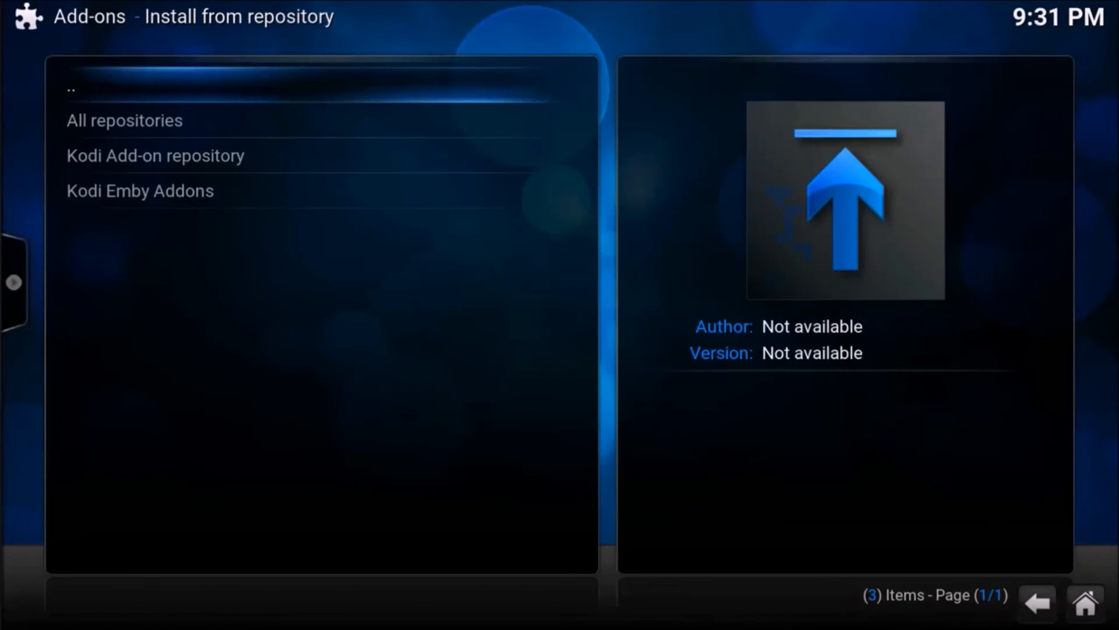
{"action": "left_click", "coordinate": [140, 190]}
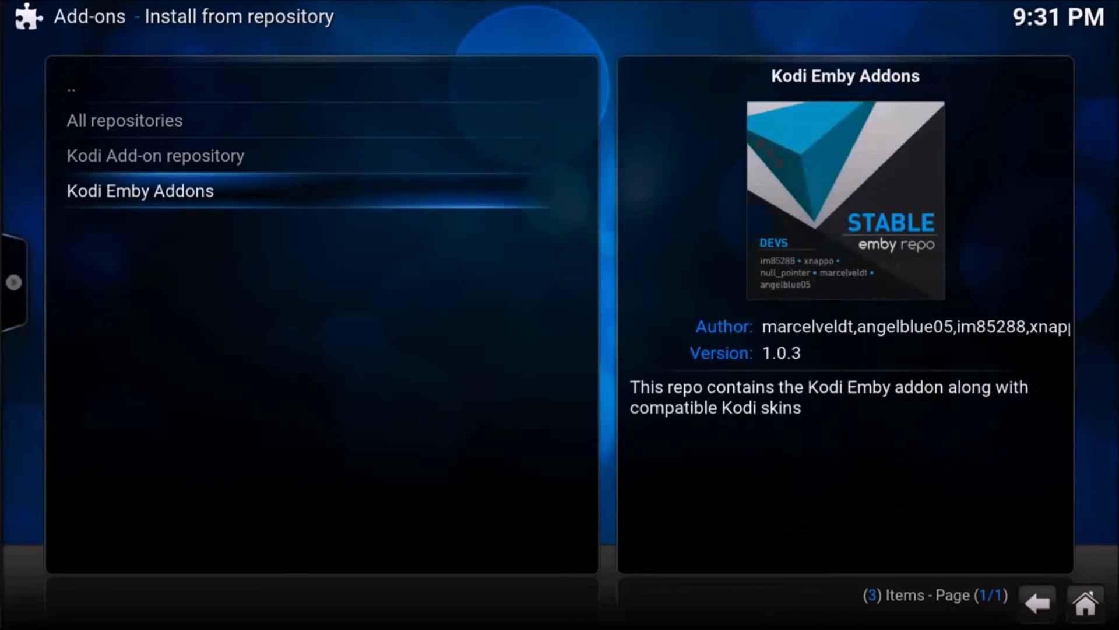
{"action": "left_click", "coordinate": [140, 190]}
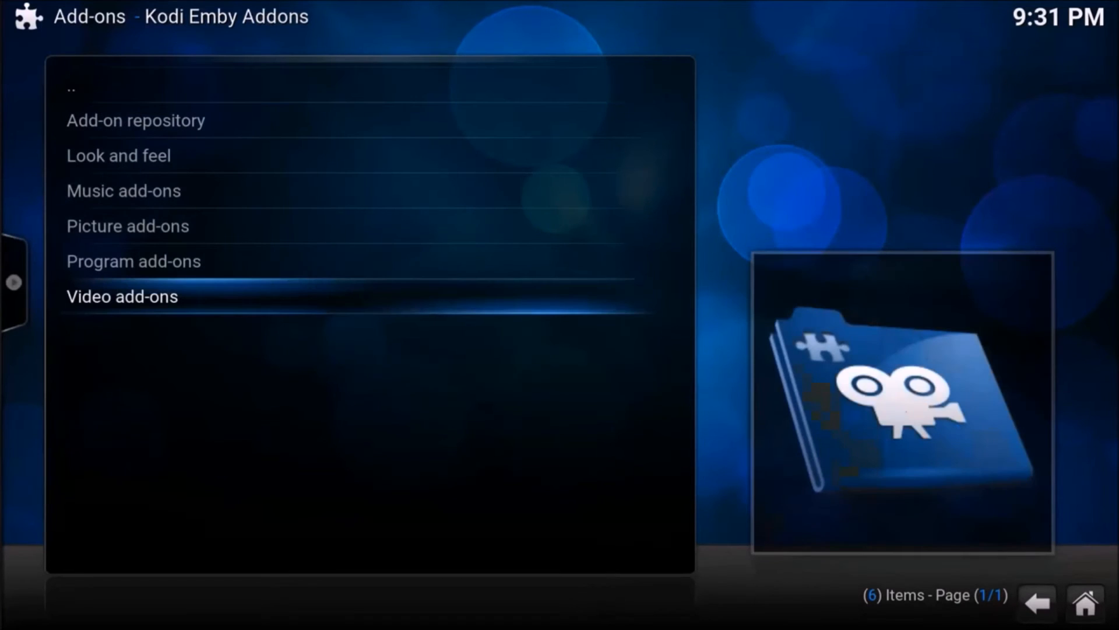
{"action": "left_click", "coordinate": [121, 296]}
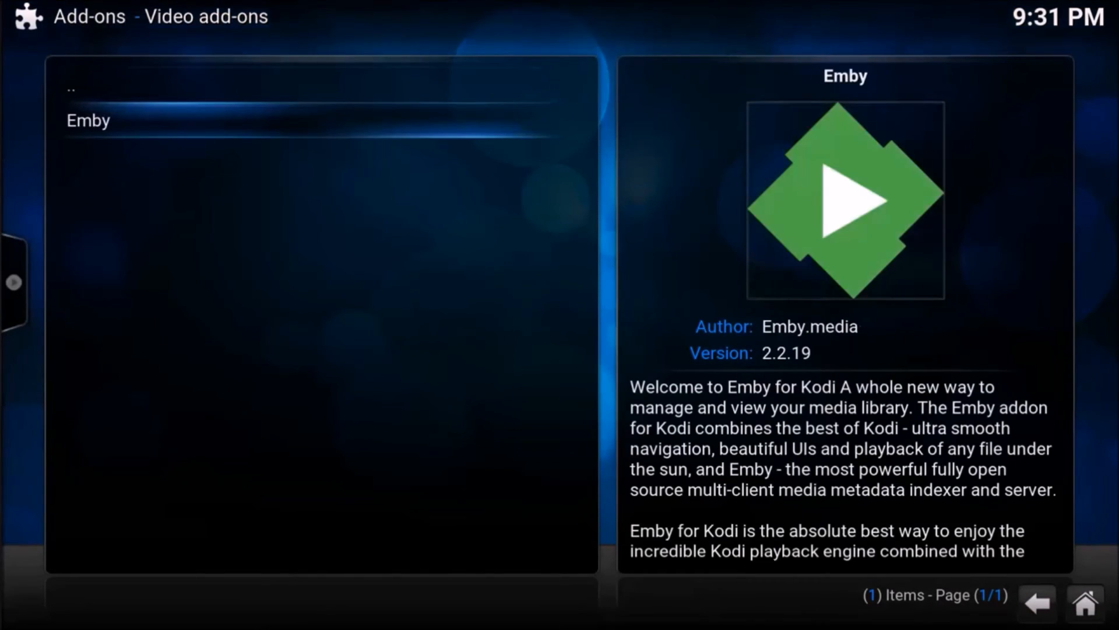
{"action": "left_click", "coordinate": [88, 120]}
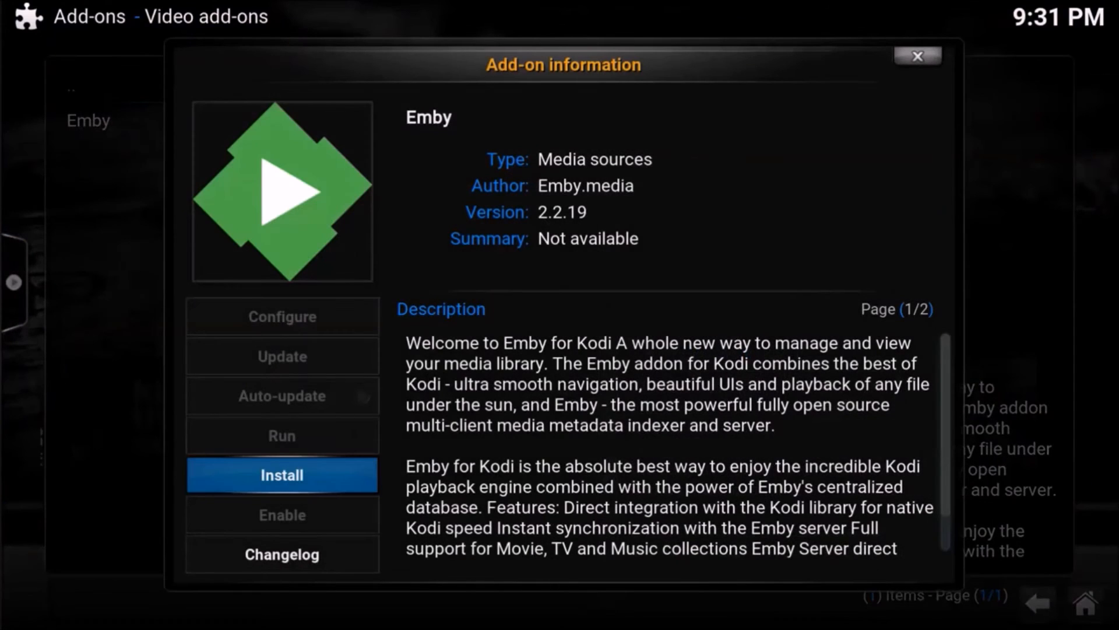
{"action": "left_click", "coordinate": [281, 474]}
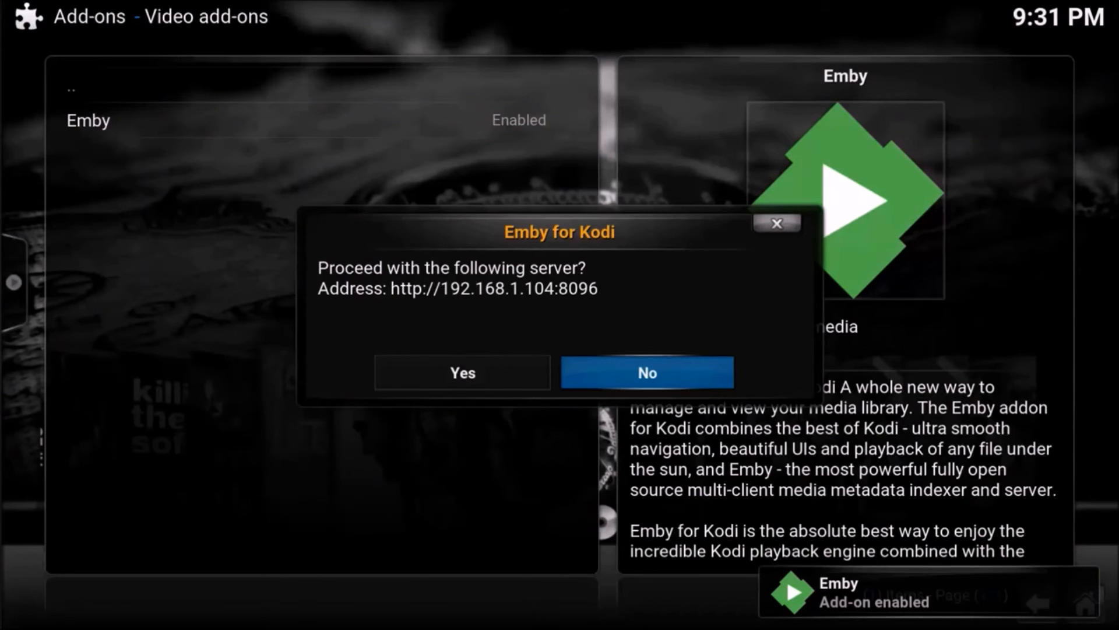
- Accept the server at 192.168.1.104:8096 and sign in as admin
{"action": "left_click", "coordinate": [646, 372]}
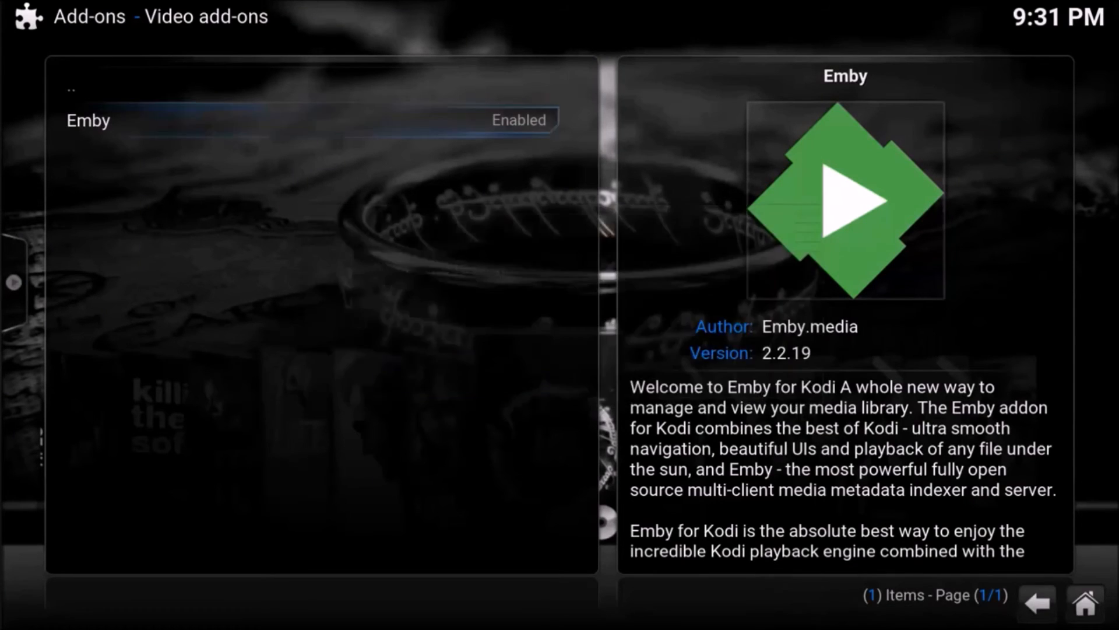
{"action": "left_click", "coordinate": [88, 120]}
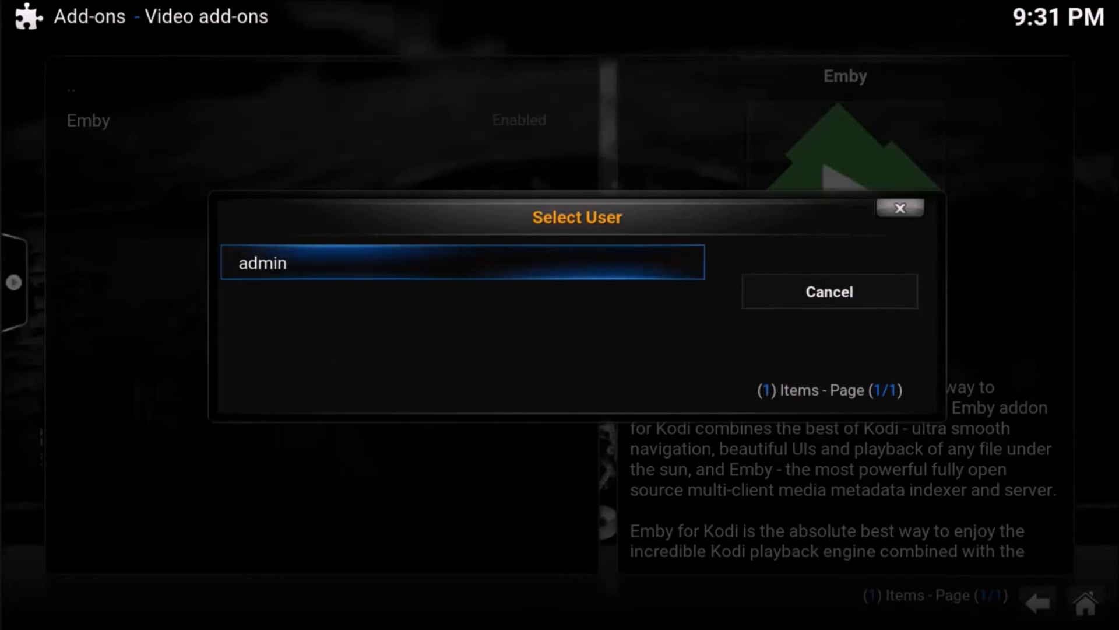
{"action": "left_click", "coordinate": [463, 262]}
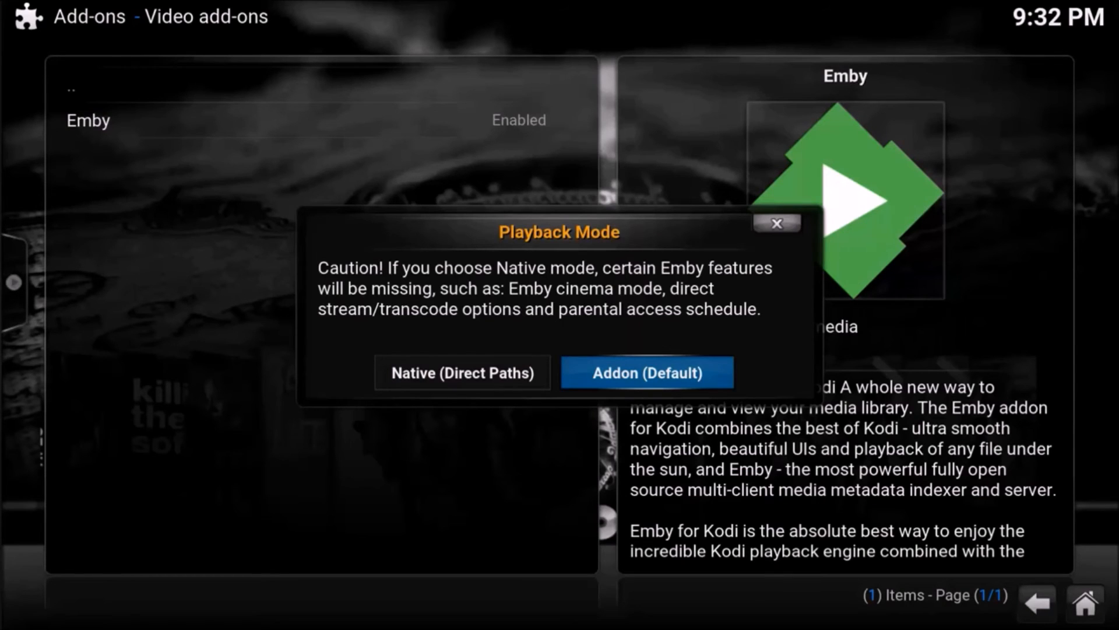
- Choose the playback mode and answer the music library and direct-stream prompts
{"action": "left_click", "coordinate": [645, 371]}
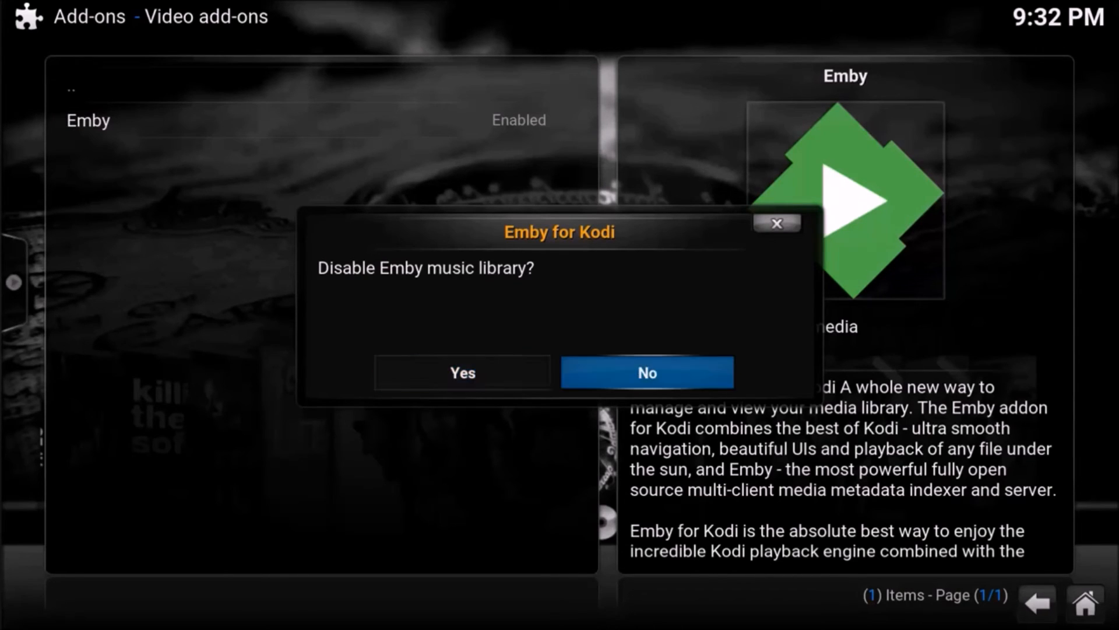
{"action": "left_click", "coordinate": [646, 372]}
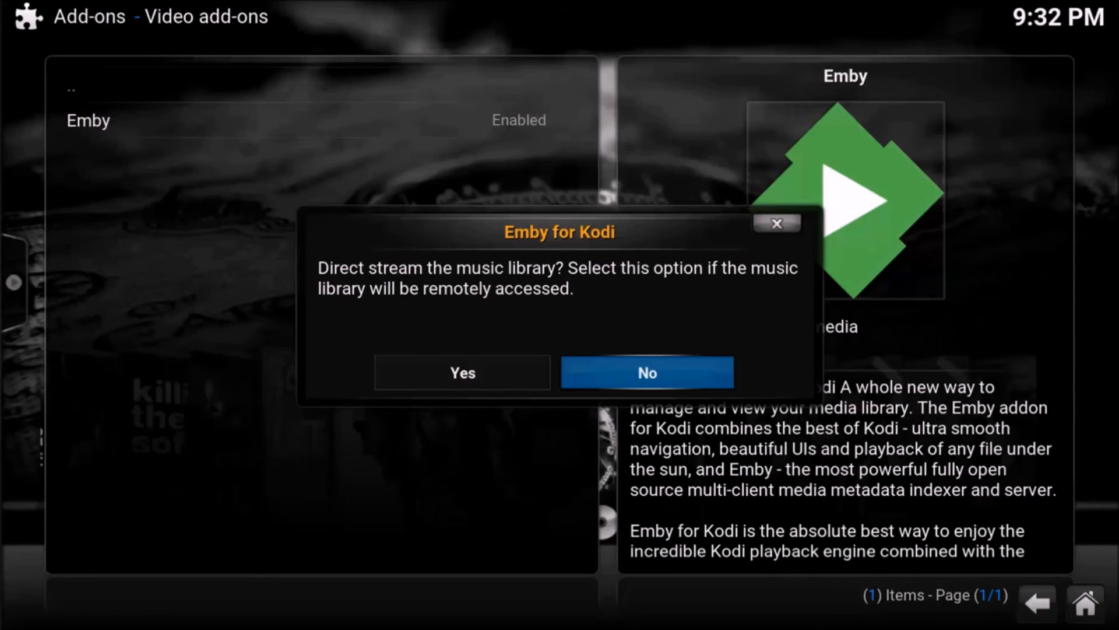
{"action": "left_click", "coordinate": [646, 372]}
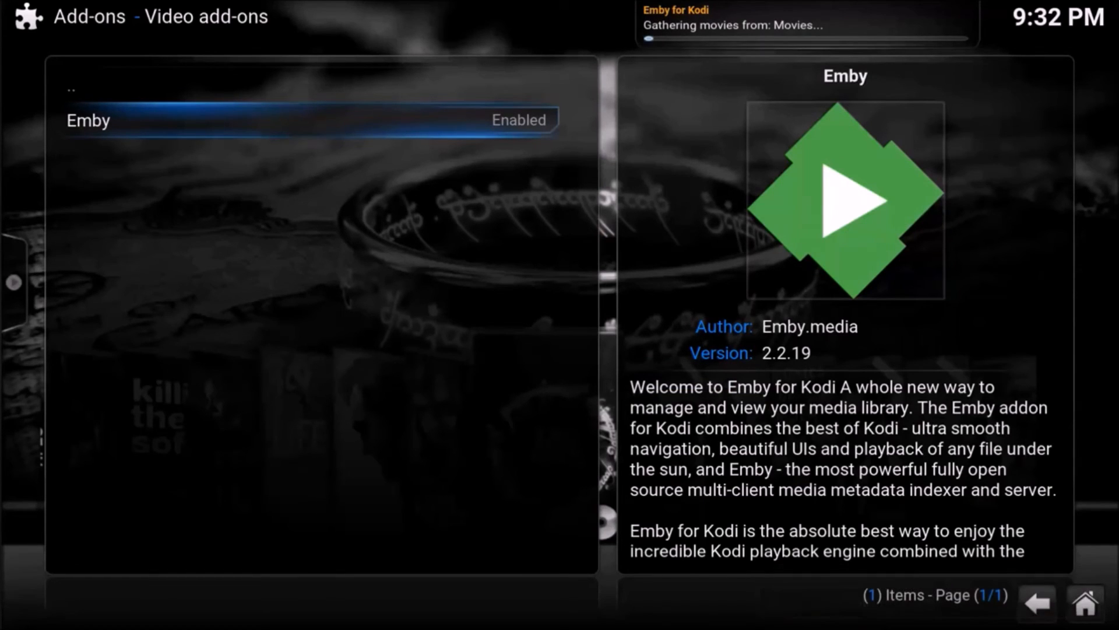
- From Home, go to Video add-ons and bring up the Emby add-on's context menu
{"action": "left_click", "coordinate": [1037, 601]}
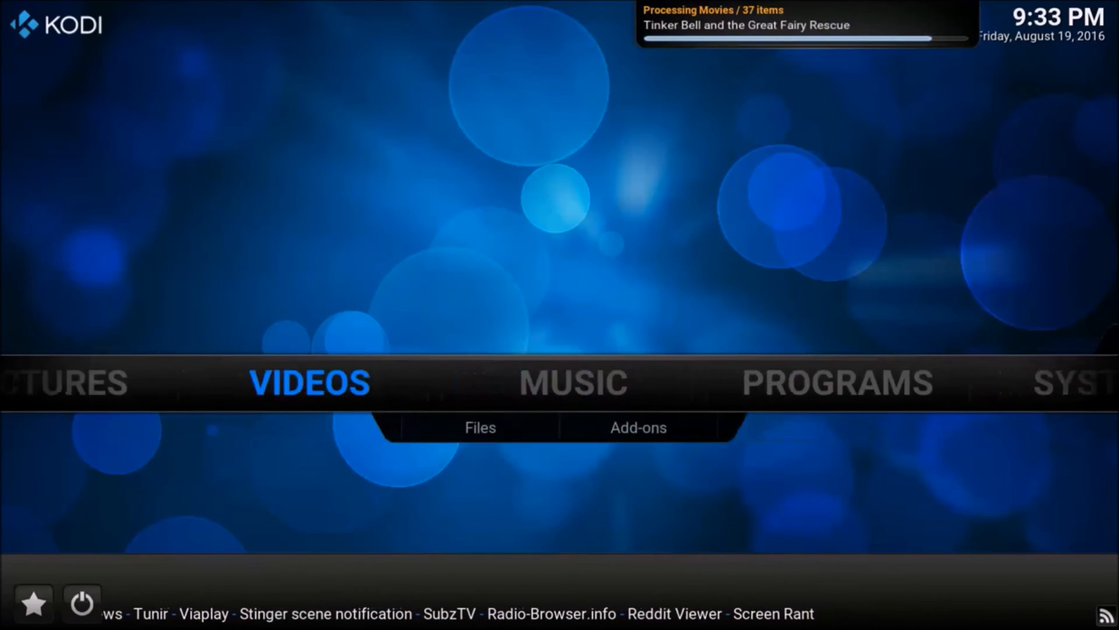
{"action": "left_click", "coordinate": [637, 427]}
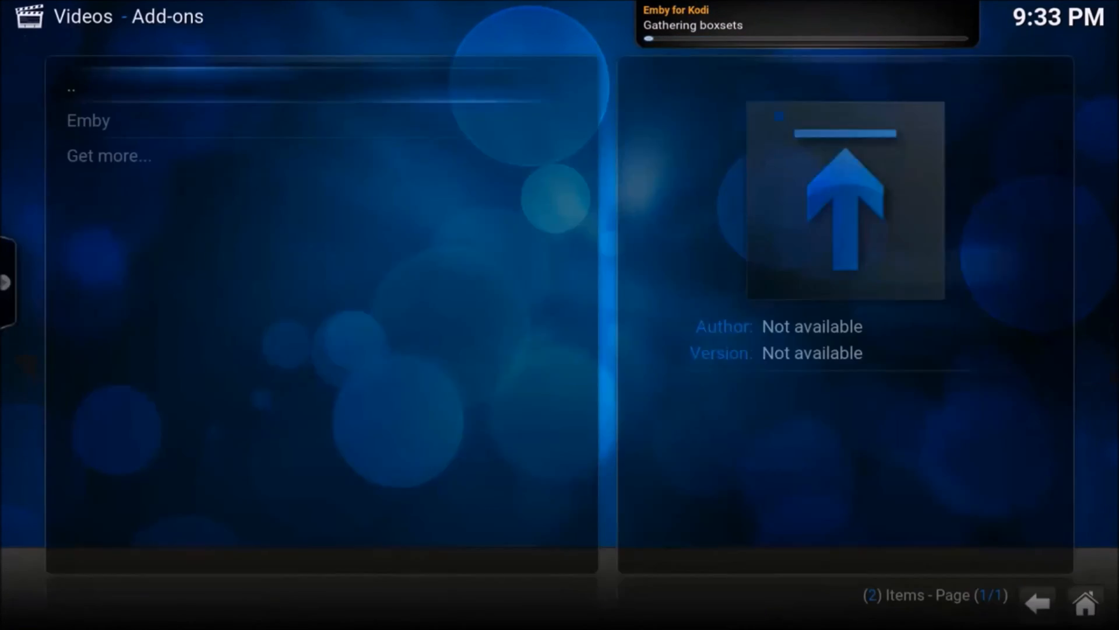
{"action": "left_click", "coordinate": [88, 120]}
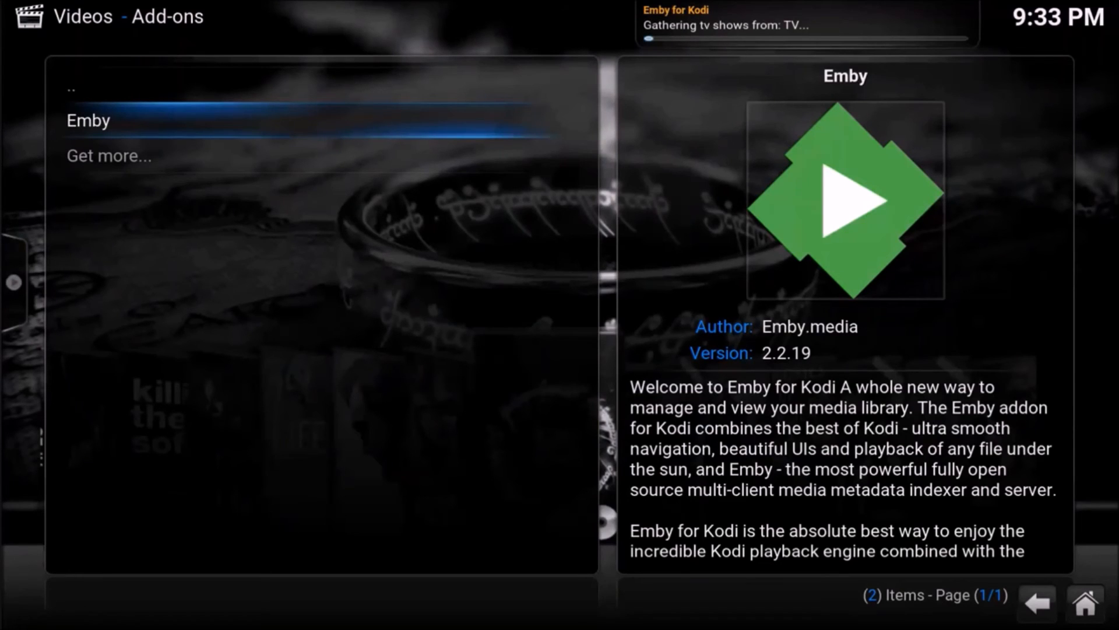
{"action": "right_click", "coordinate": [87, 120]}
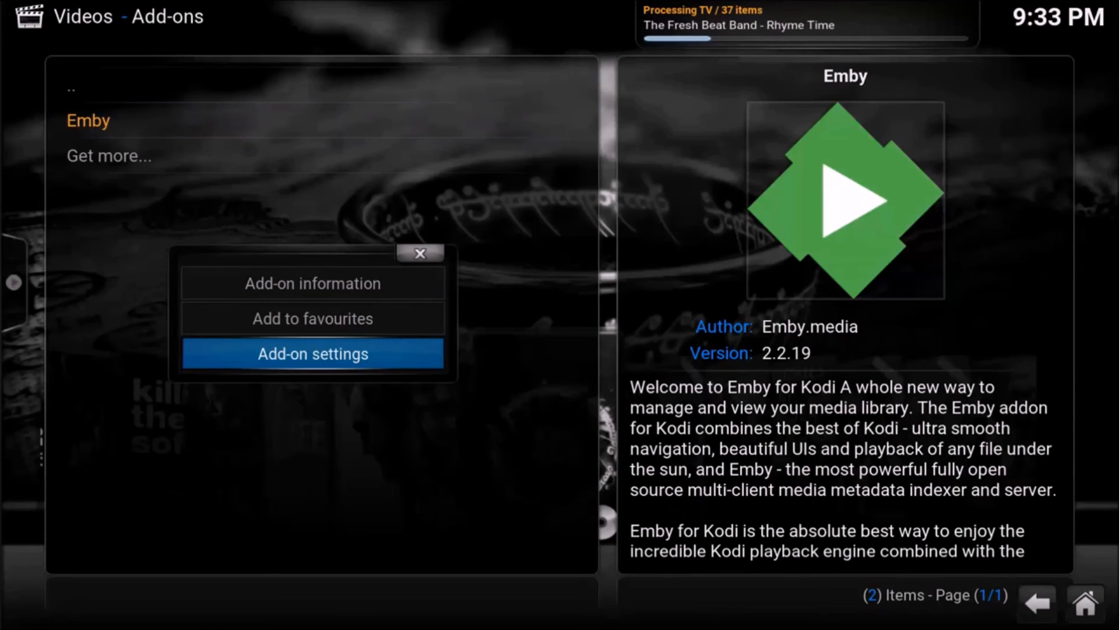
- In Emby add-on settings, enter share \\192.168.1.104\USBDisk1\Multimedia with network username and password
{"action": "left_click", "coordinate": [312, 353]}
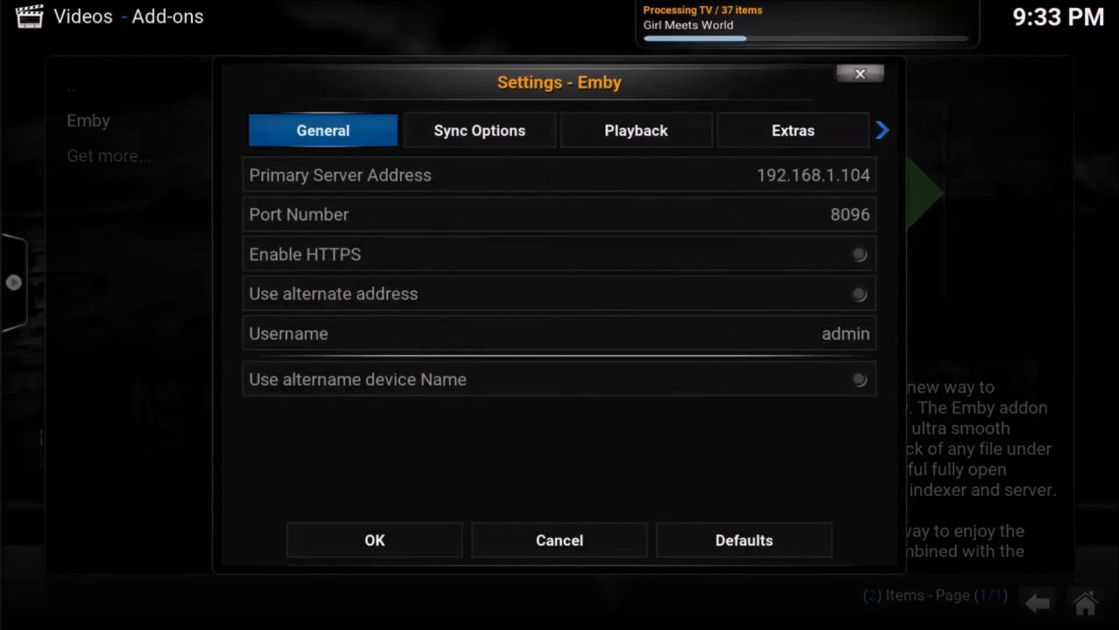
{"action": "left_click", "coordinate": [636, 130]}
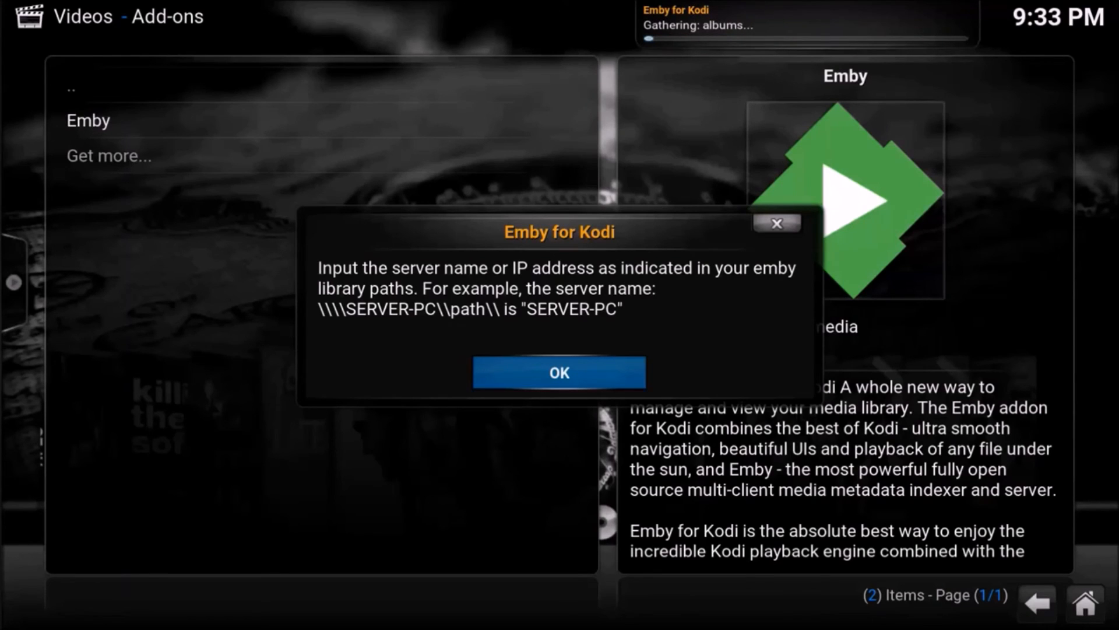
{"action": "left_click", "coordinate": [559, 372]}
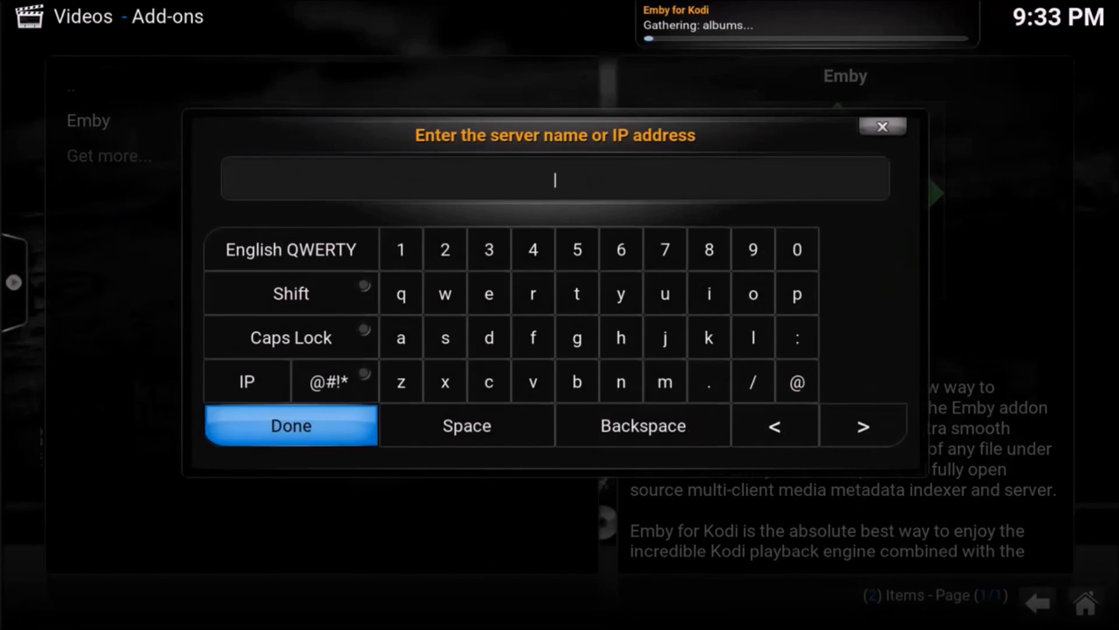
{"action": "type", "text": "\\\\192.168.1.104\\USBDisk1\\Multimedia"}
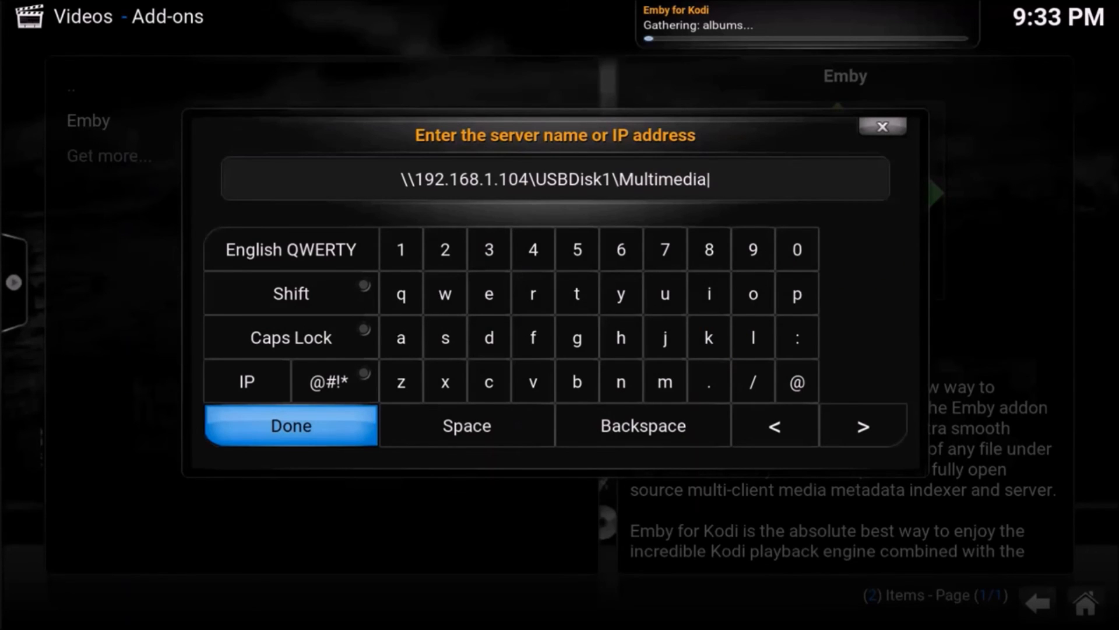
{"action": "left_click", "coordinate": [290, 425]}
{"action": "type", "text": "admi"}
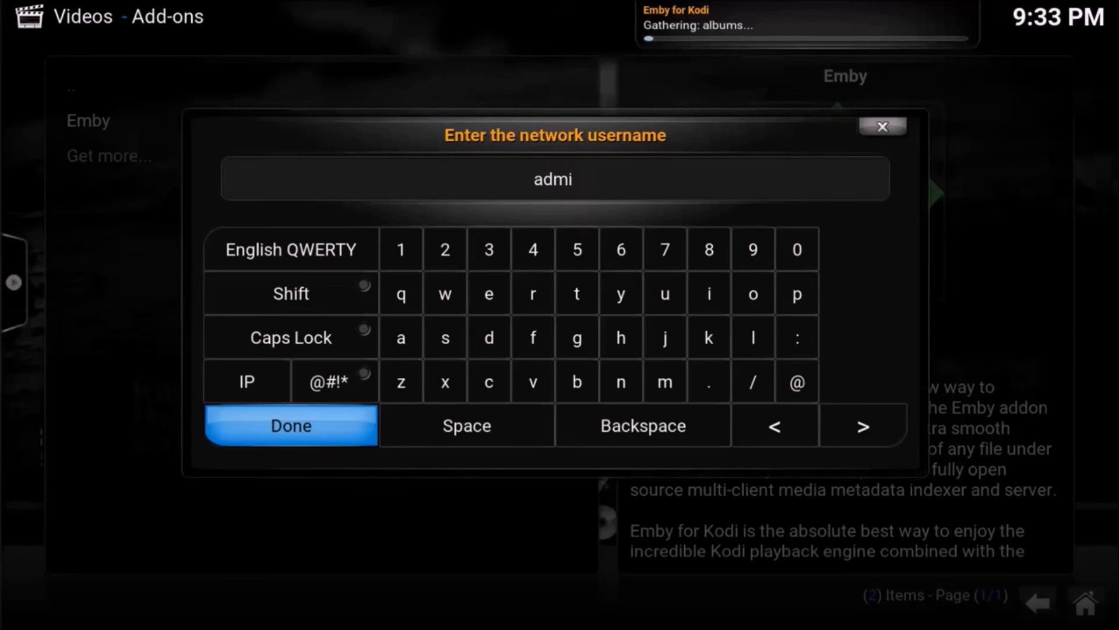
{"action": "left_click", "coordinate": [290, 425]}
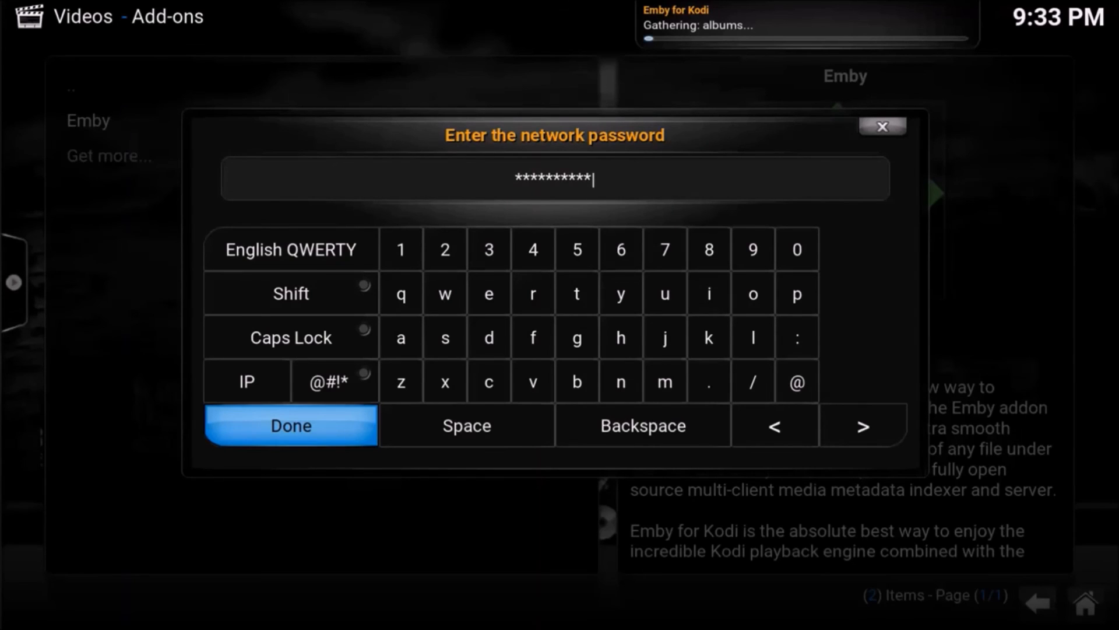
{"action": "left_click", "coordinate": [289, 425]}
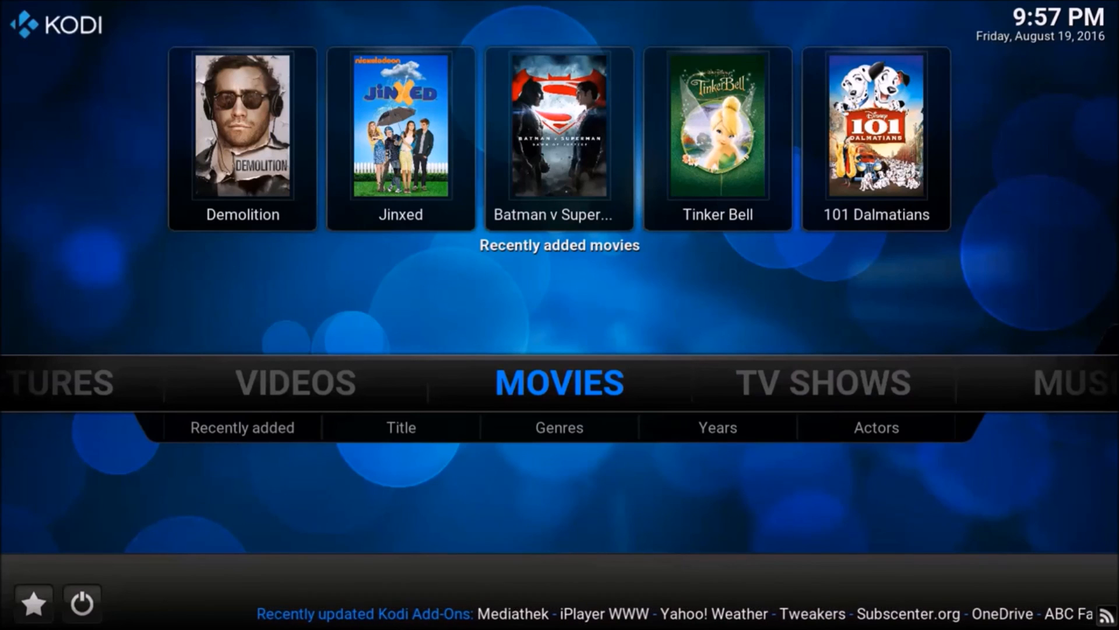
- Open the Movies title list from the Home screen's Movies menu
{"action": "left_click", "coordinate": [400, 427]}
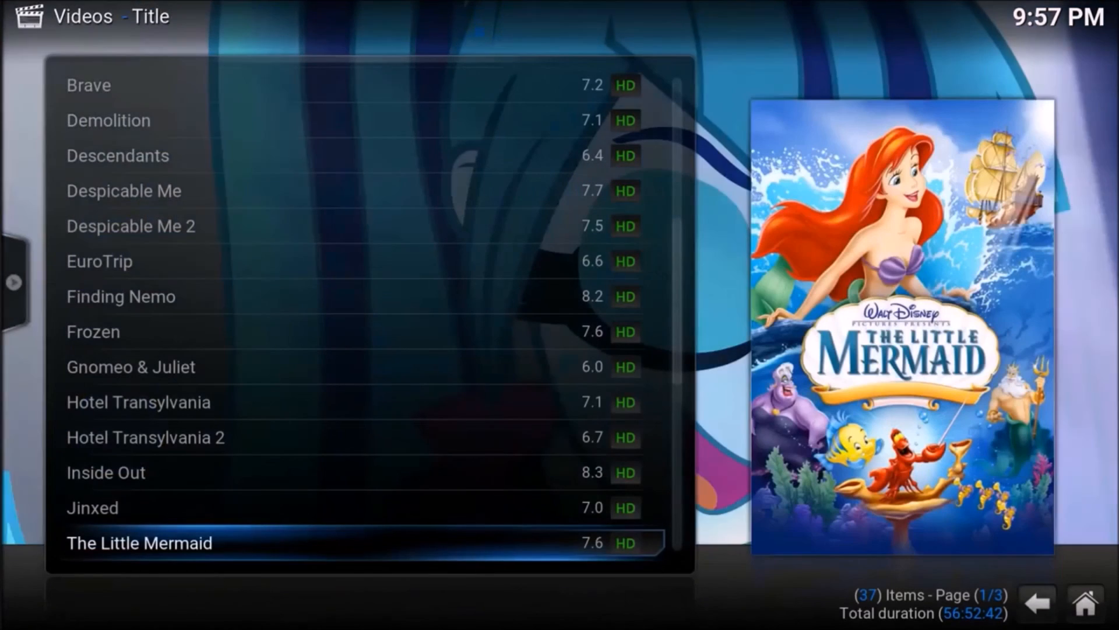